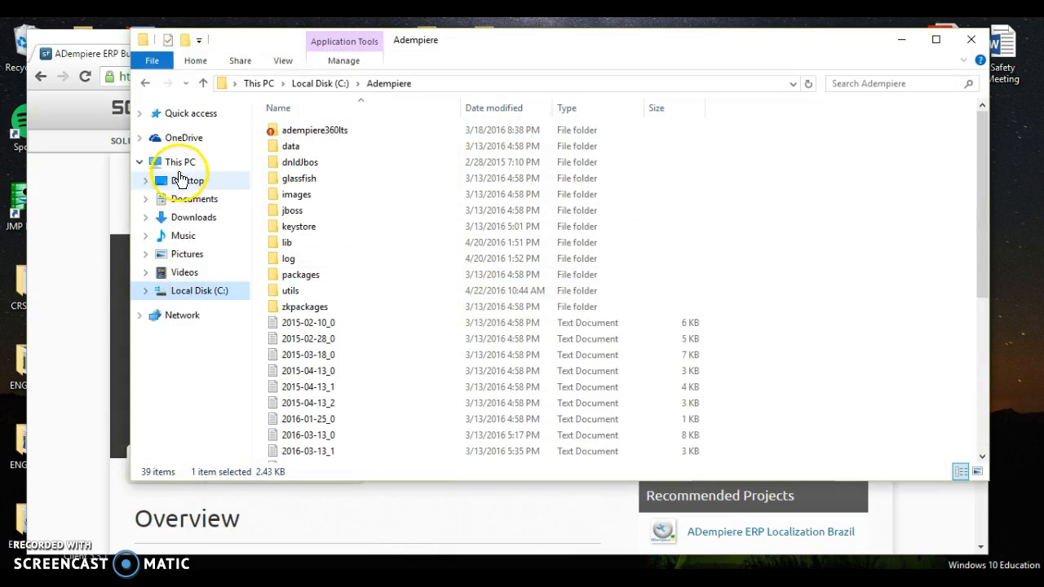
# Copy the Adempiere folder from the Adempiere zip in Downloads to the C drive.
pyautogui.click(193, 217)
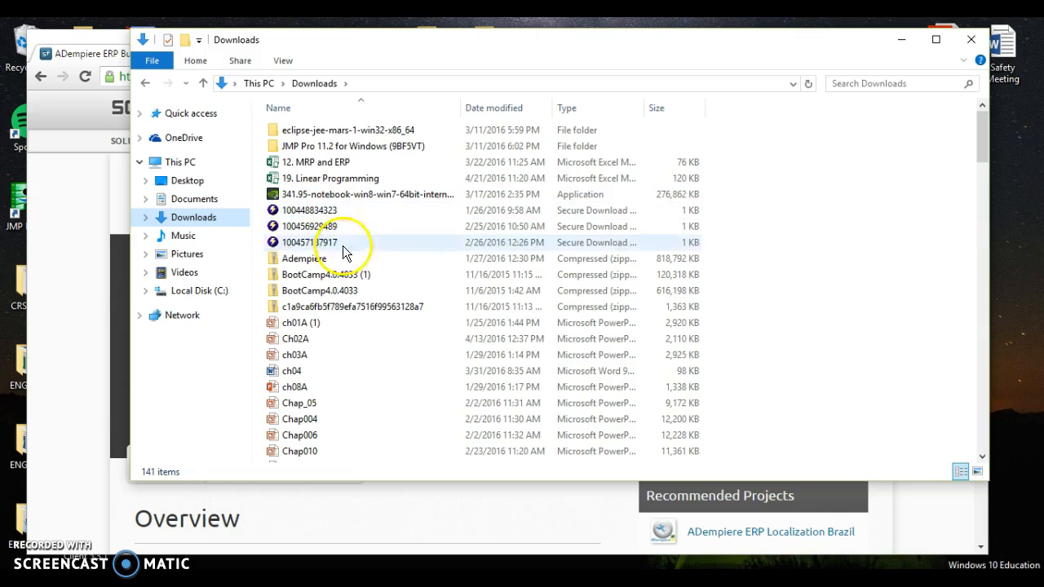
pyautogui.moveTo(318, 261)
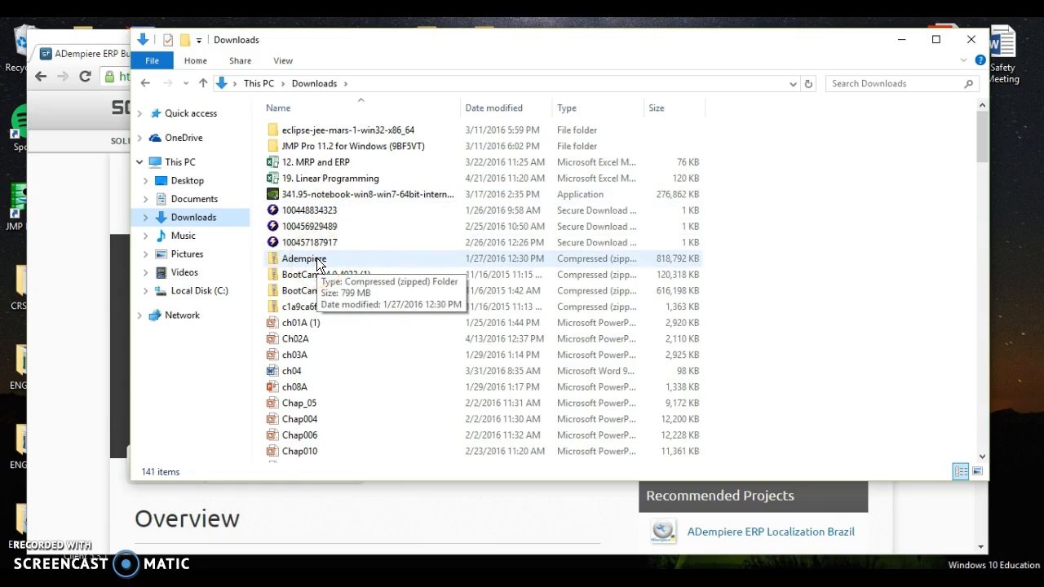
pyautogui.doubleClick(303, 259)
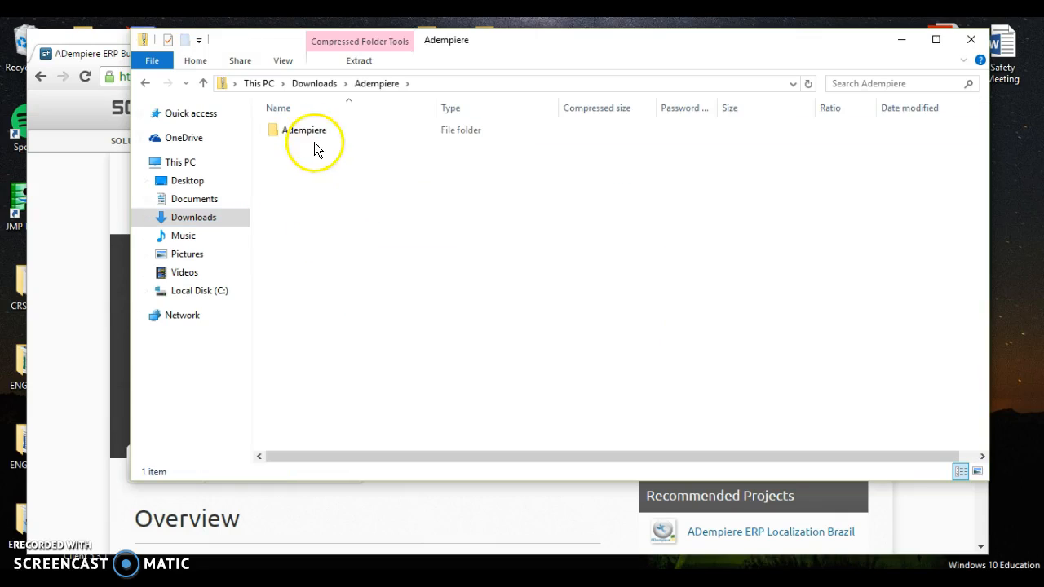
pyautogui.click(304, 130)
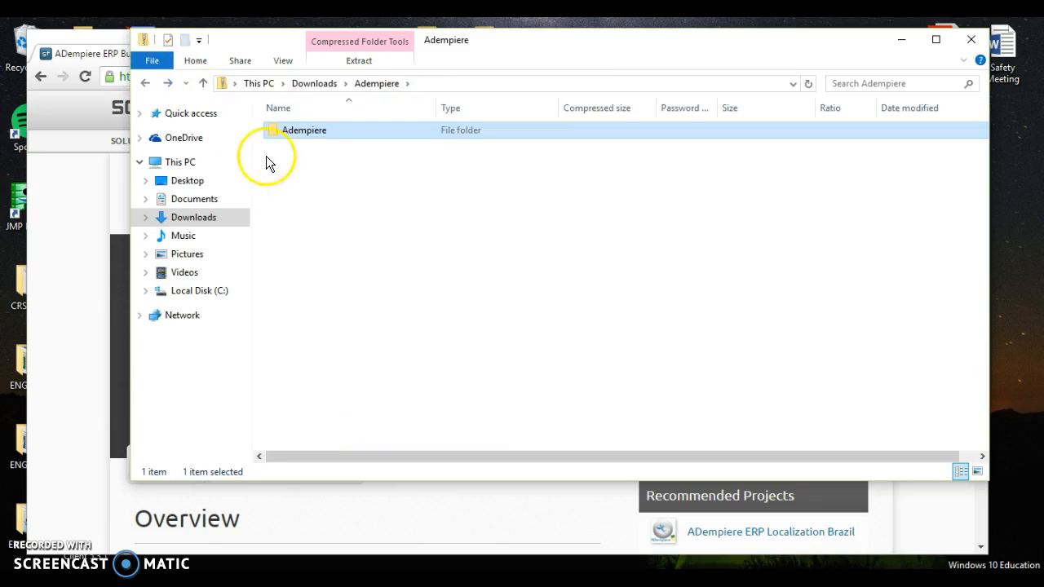
pyautogui.rightClick(304, 129)
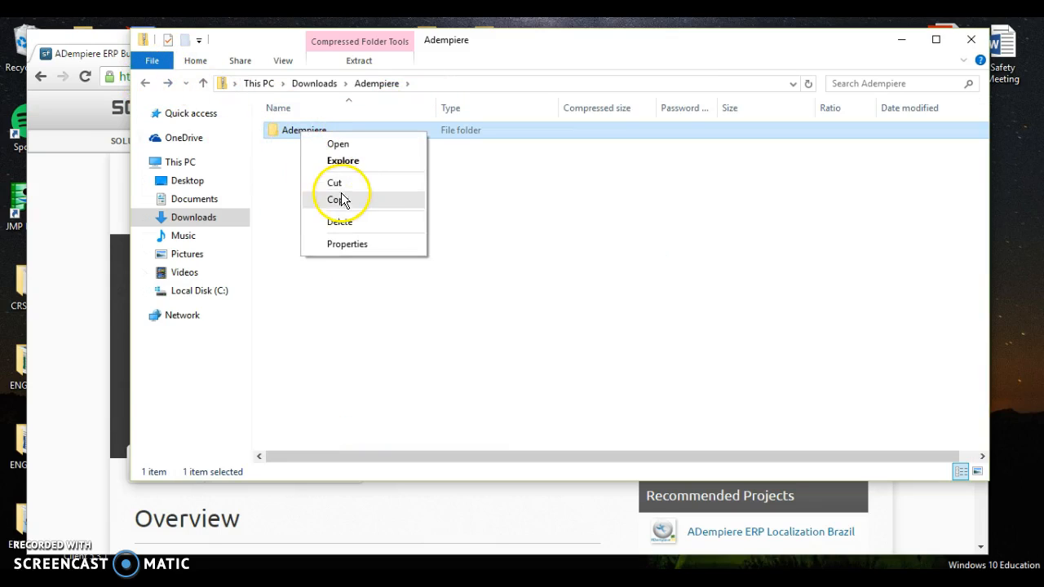
pyautogui.click(199, 290)
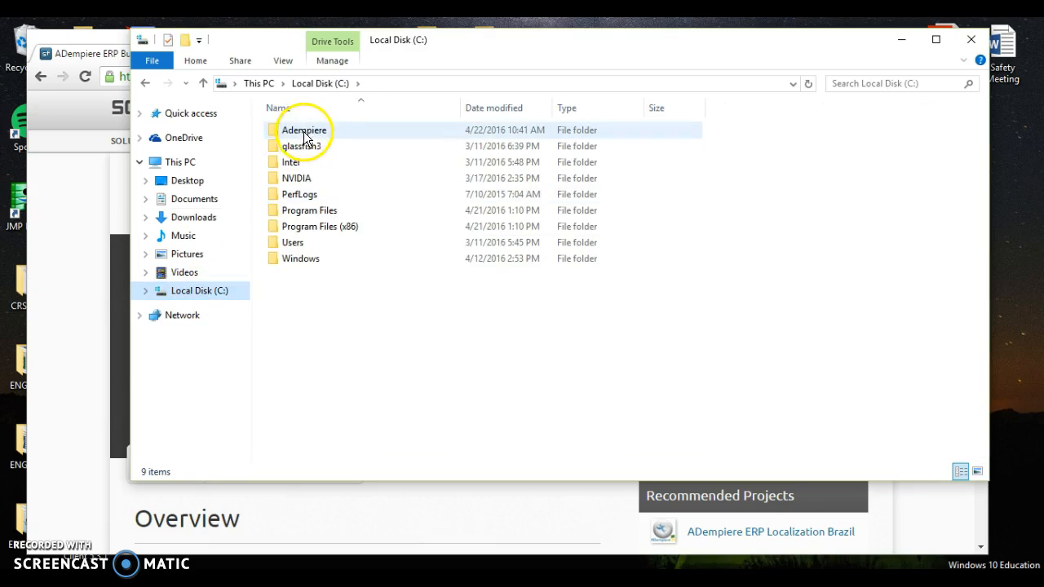
pyautogui.doubleClick(304, 130)
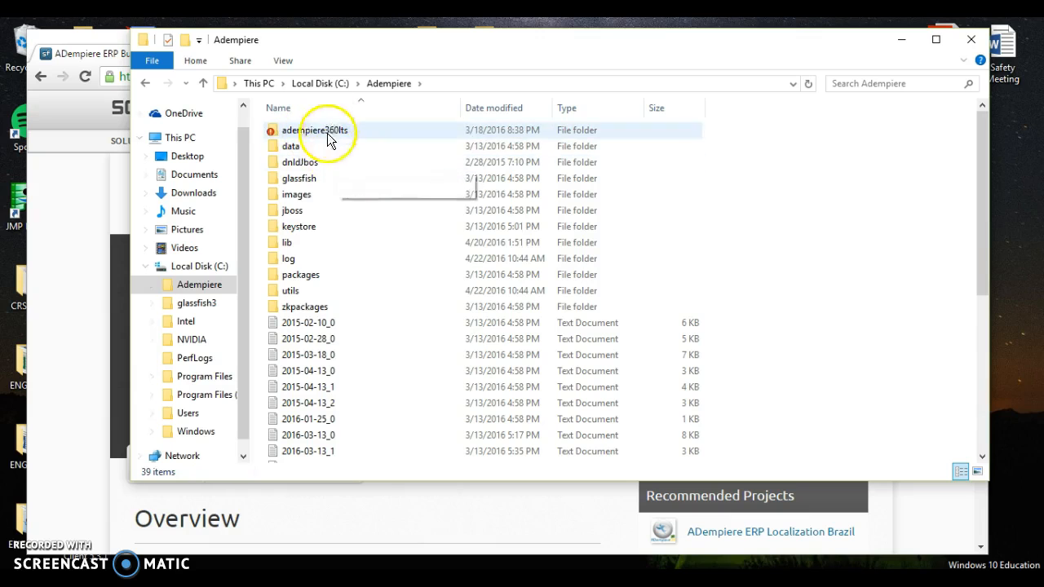
pyautogui.moveTo(334, 387)
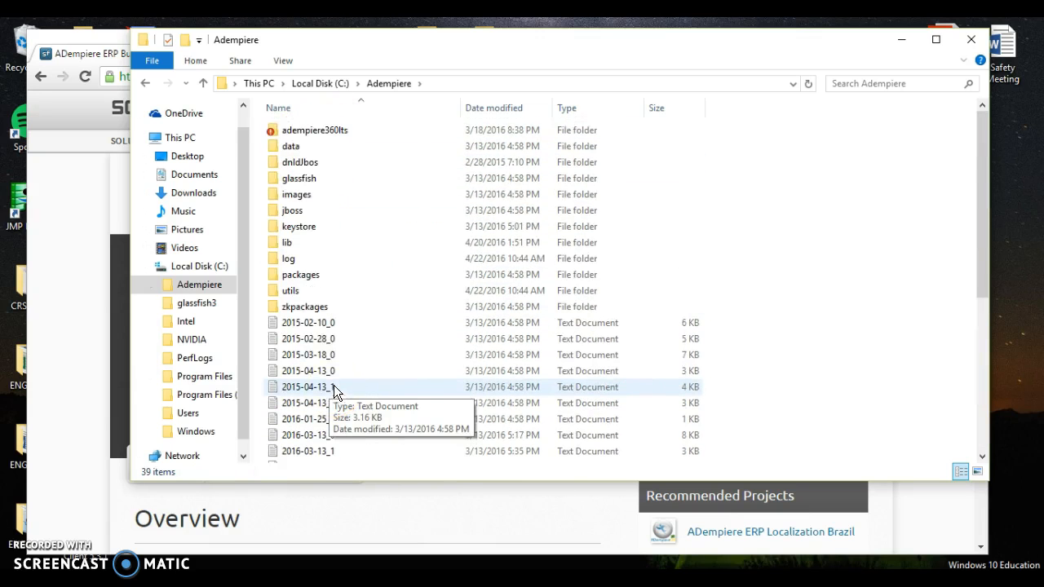
# Go from PostgreSQL's Windows installers page to EnterpriseDB's installer download page.
pyautogui.click(144, 82)
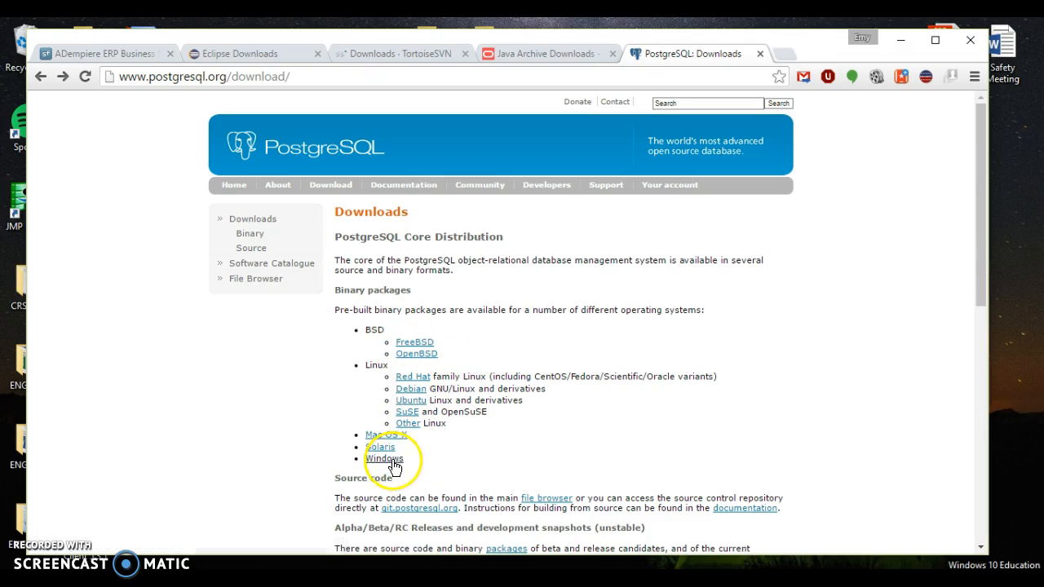
pyautogui.click(383, 457)
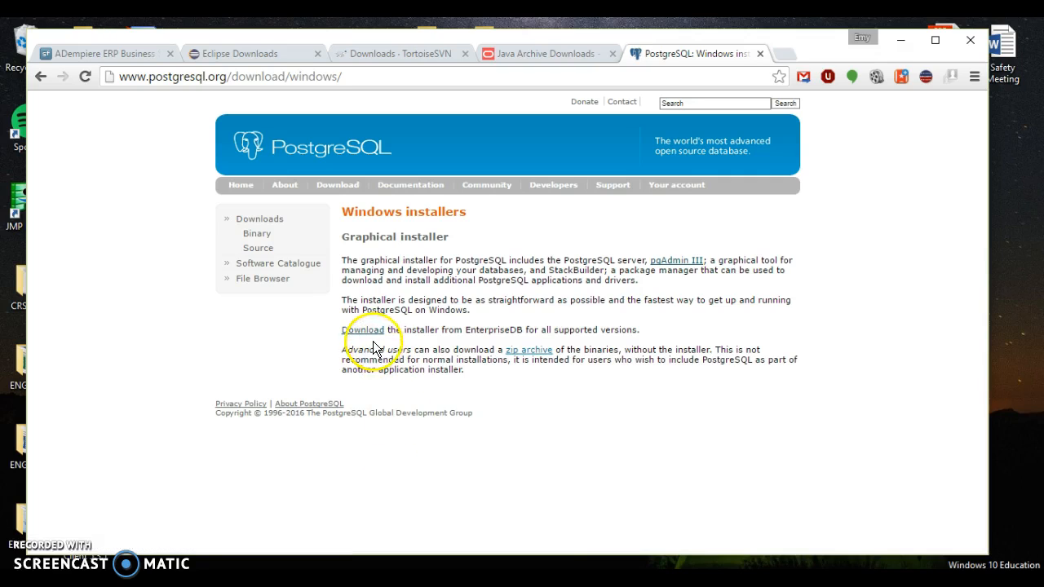
pyautogui.click(362, 329)
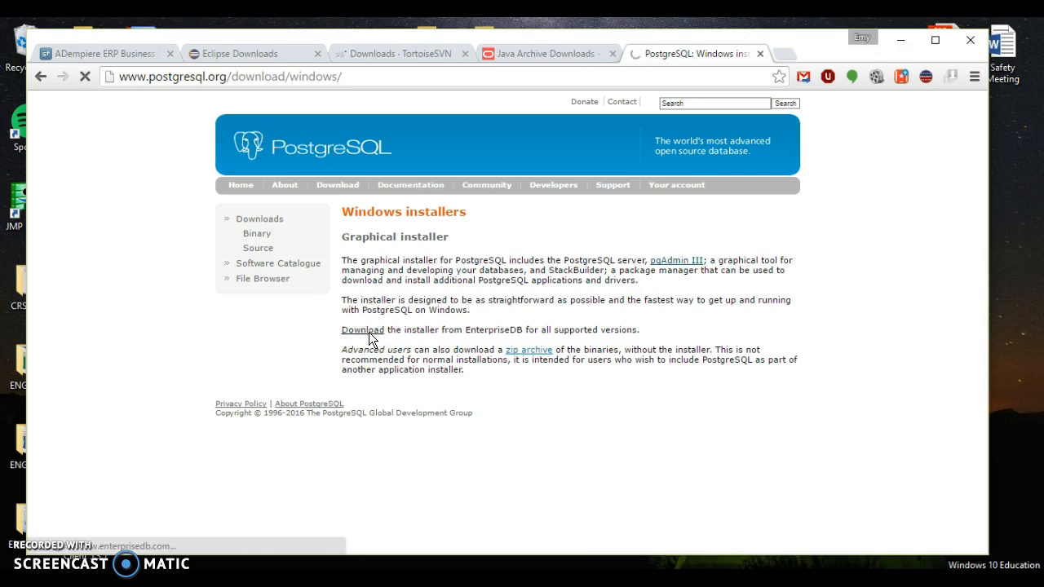
pyautogui.click(361, 330)
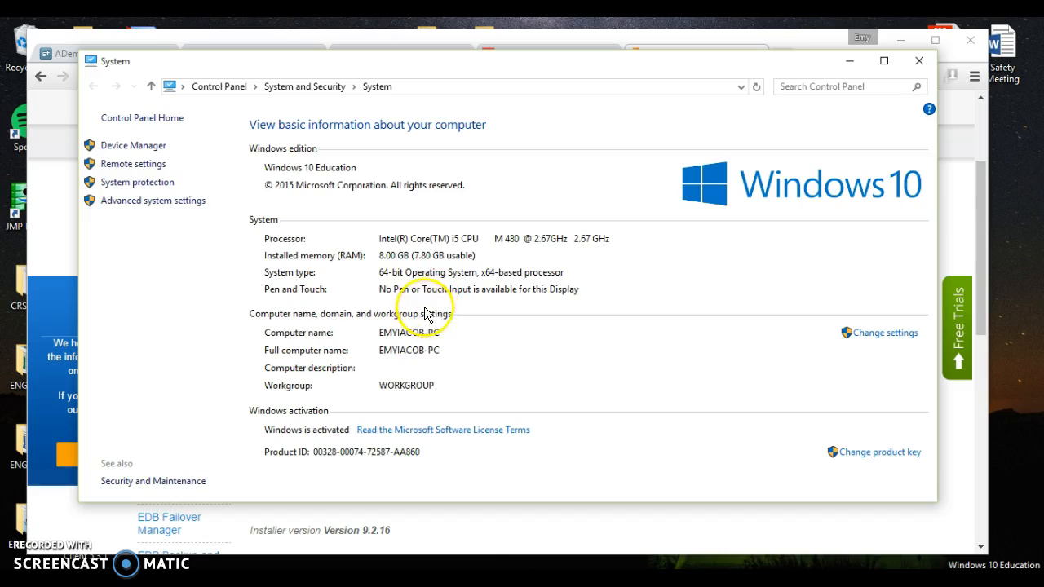
pyautogui.moveTo(436, 281)
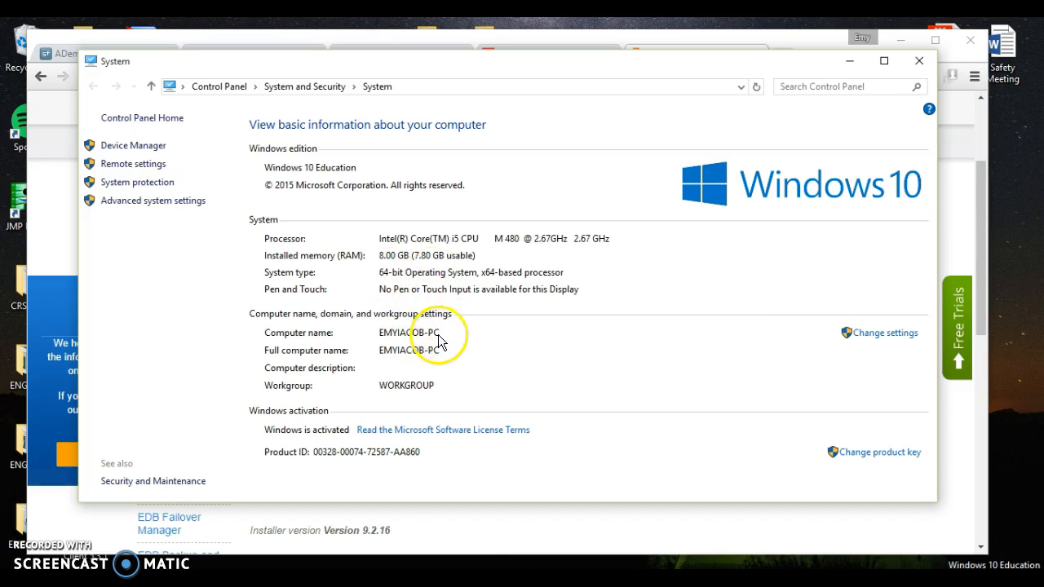
pyautogui.moveTo(455, 339)
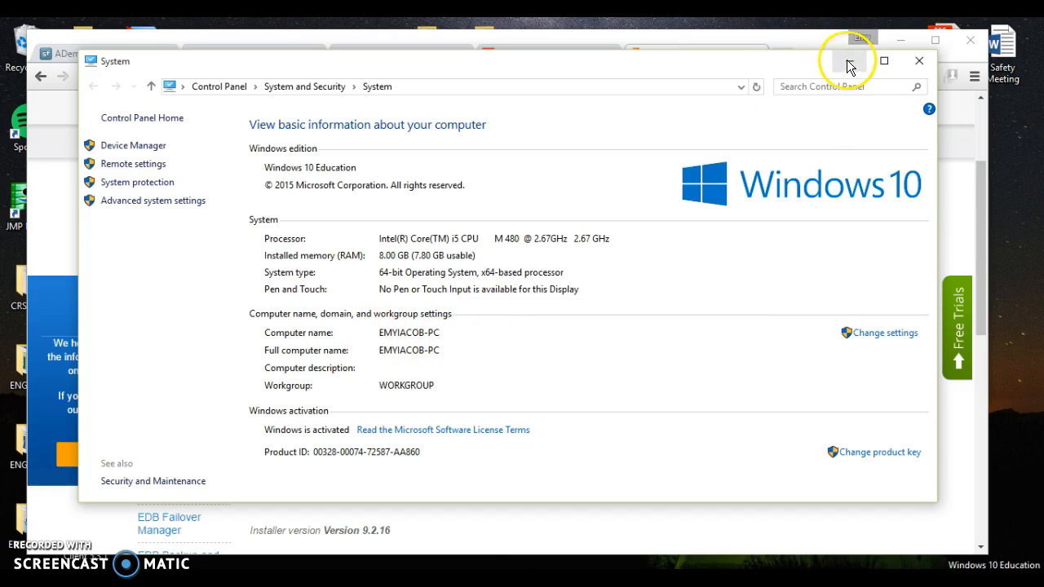
# Confirm the 64-bit System type, then minimize the System window.
pyautogui.click(849, 61)
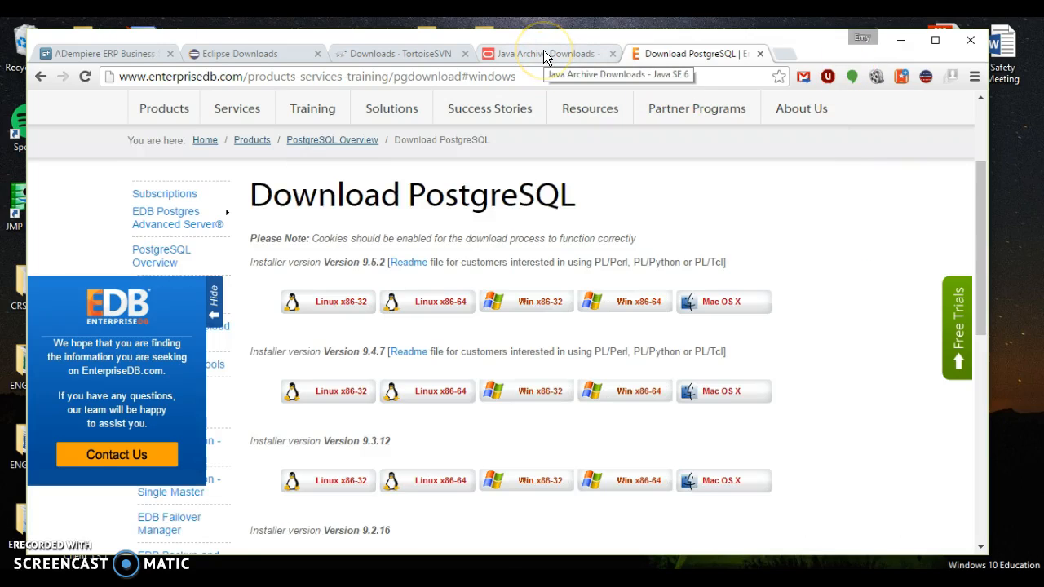
# Show the JDK 6u45 download table with Windows x64 builds in the Java SE 6 archive.
pyautogui.click(542, 52)
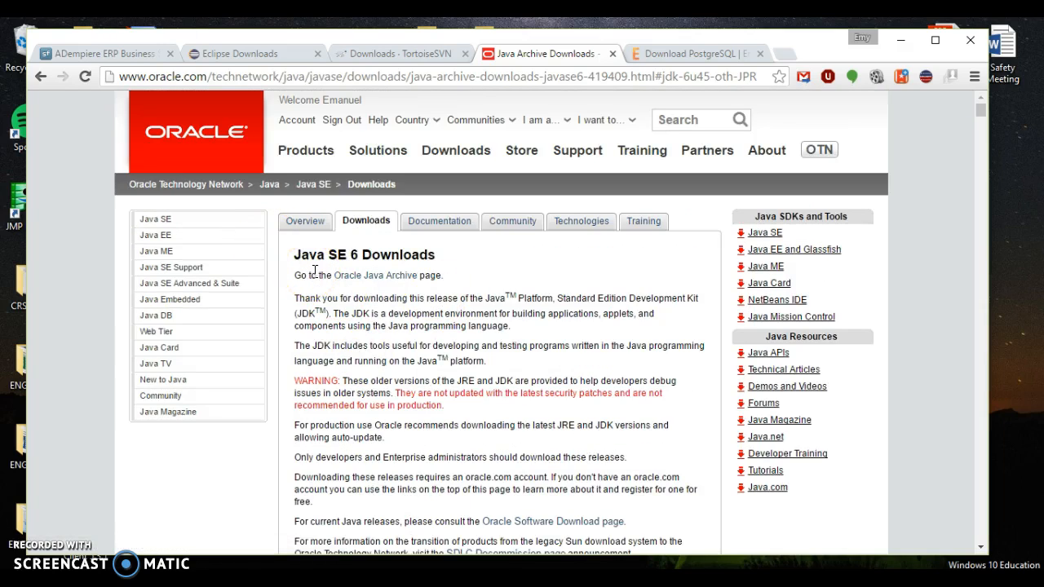
pyautogui.scroll(-3)
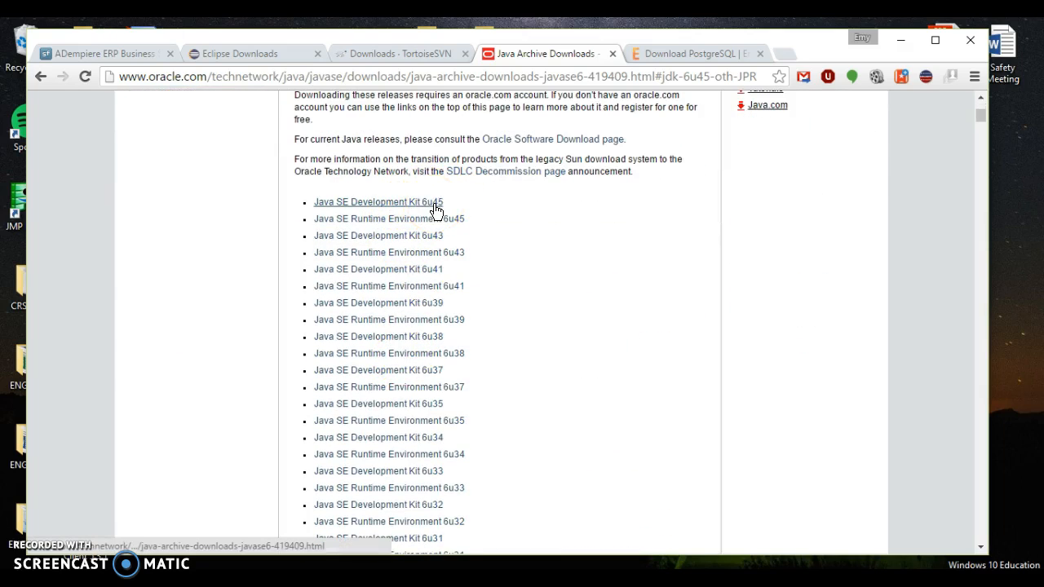
pyautogui.click(377, 201)
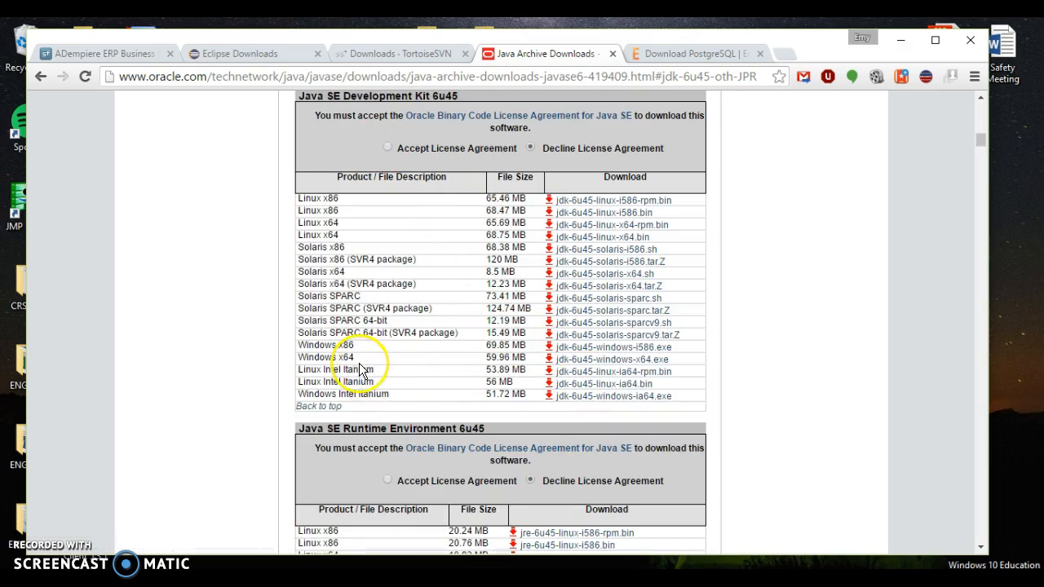
pyautogui.moveTo(604, 363)
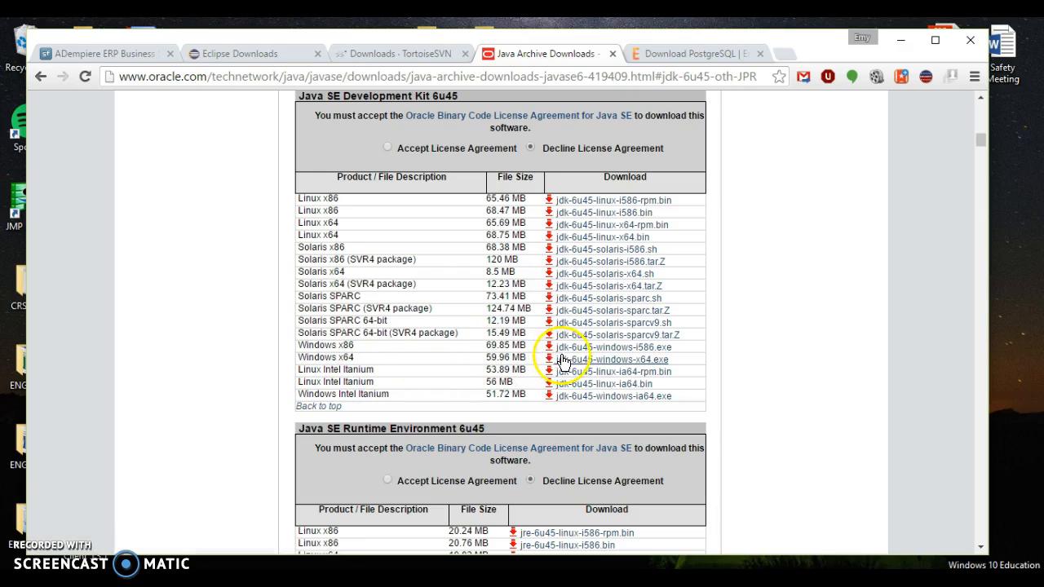
pyautogui.moveTo(597, 348)
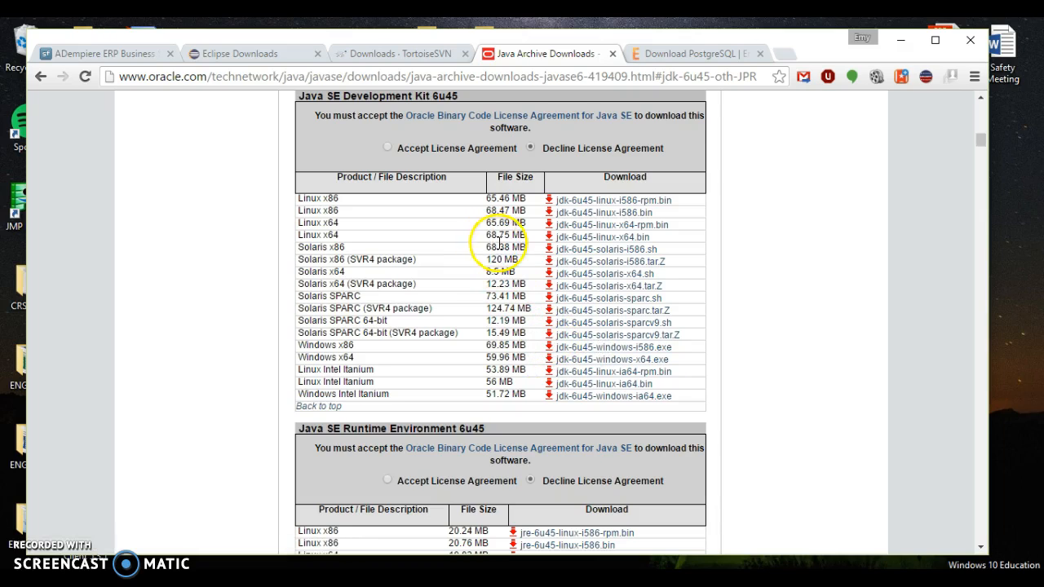
pyautogui.click(399, 53)
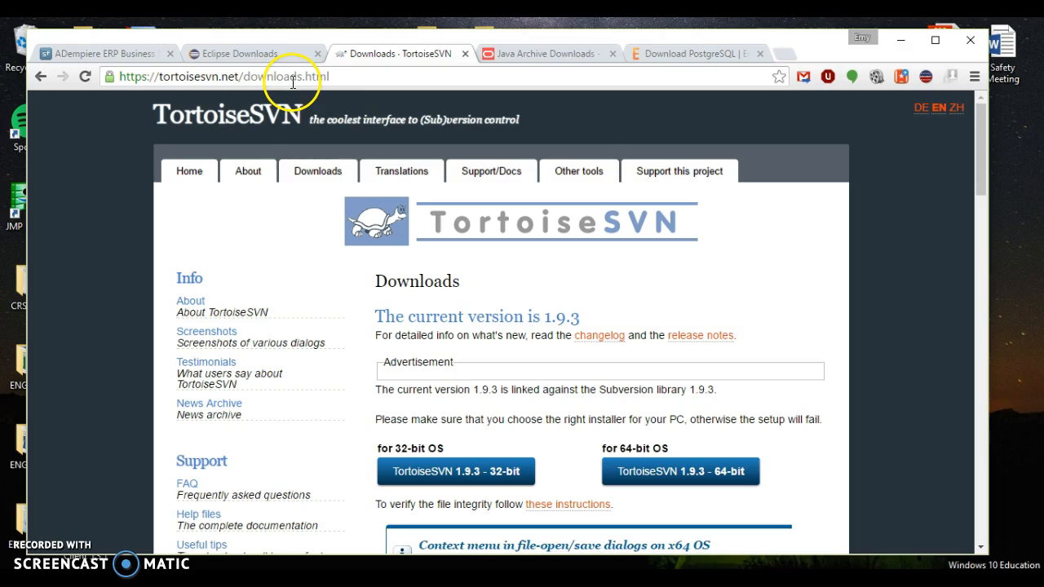
# Start downloading the TortoiseSVN 1.9.3 64-bit installer.
pyautogui.scroll(-3)
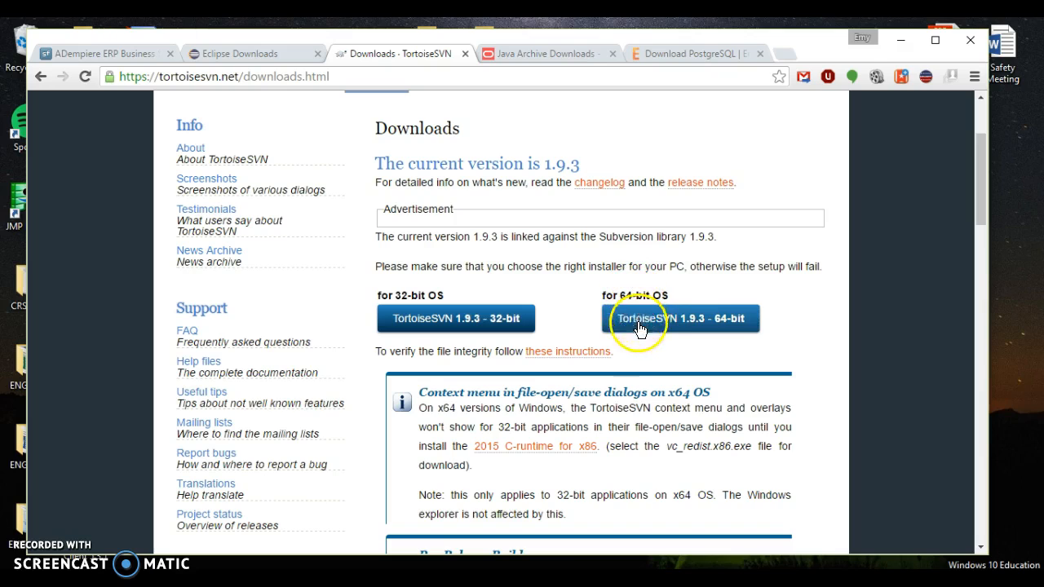
pyautogui.moveTo(705, 326)
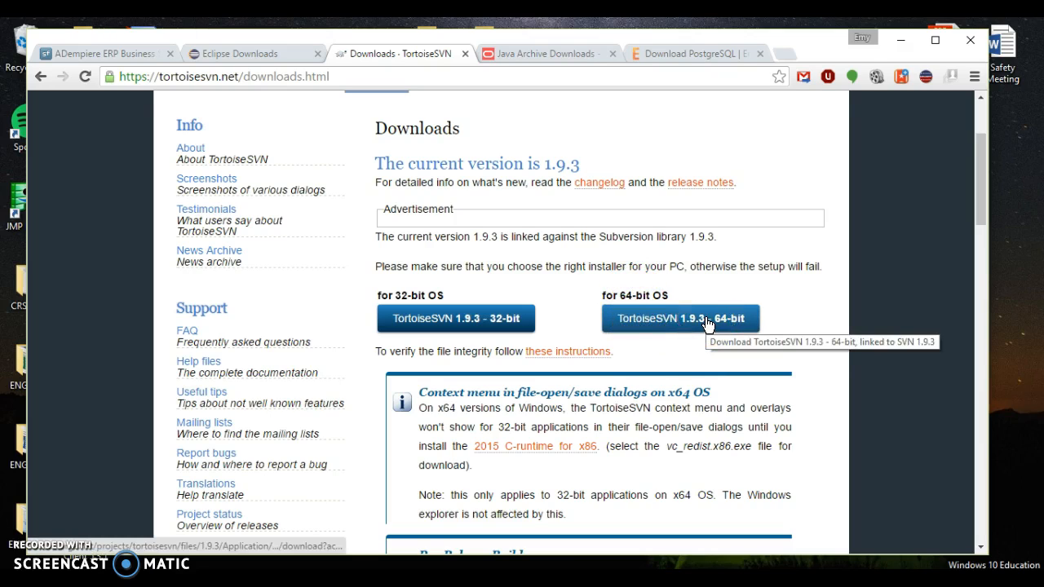
pyautogui.click(679, 318)
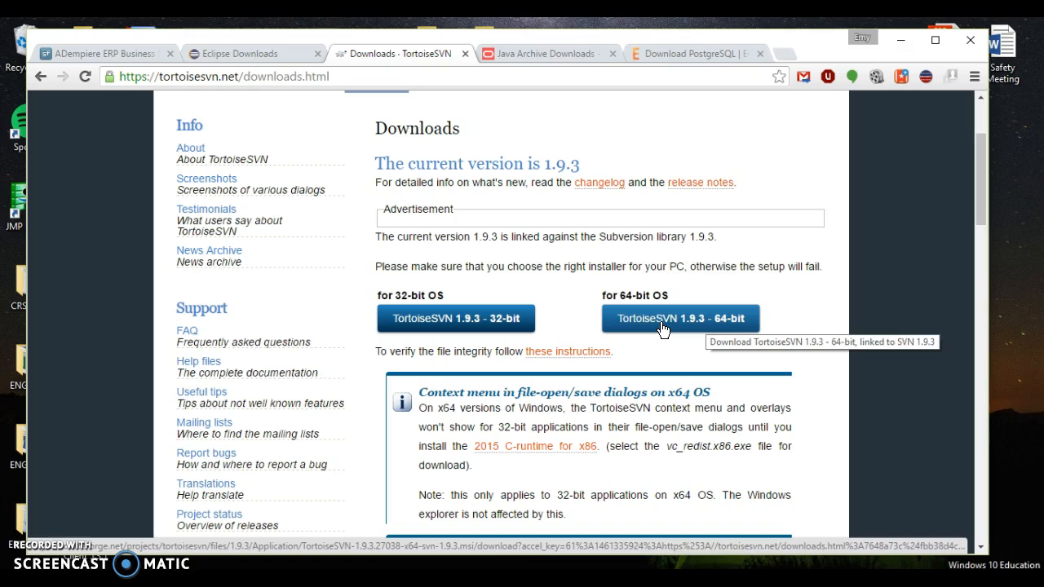
# Open 'Eclipse.org - Galileo Is Here!' from Google results, scroll to Download Now, minimize Chrome.
pyautogui.click(244, 53)
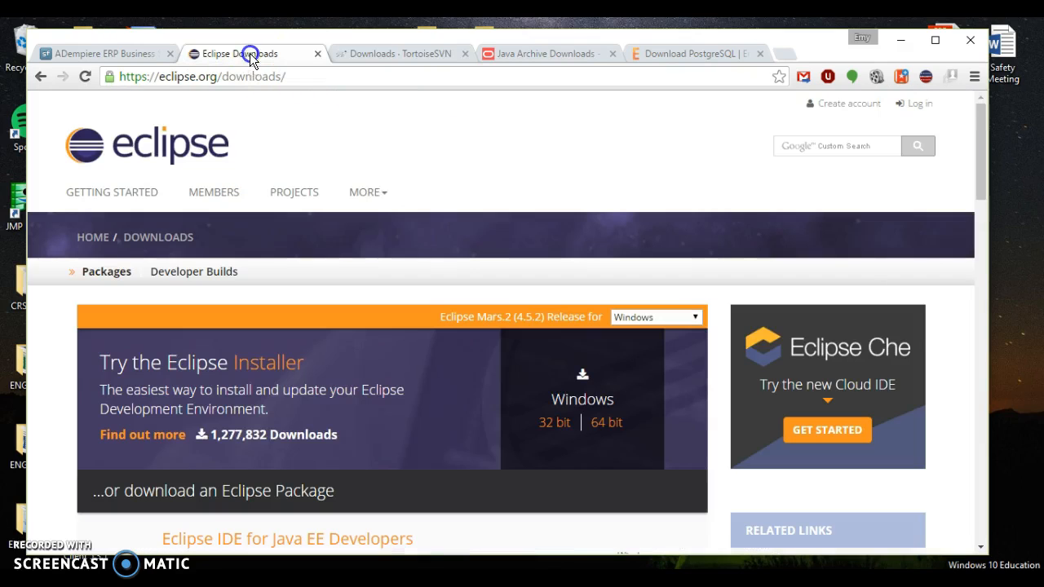
pyautogui.moveTo(308, 306)
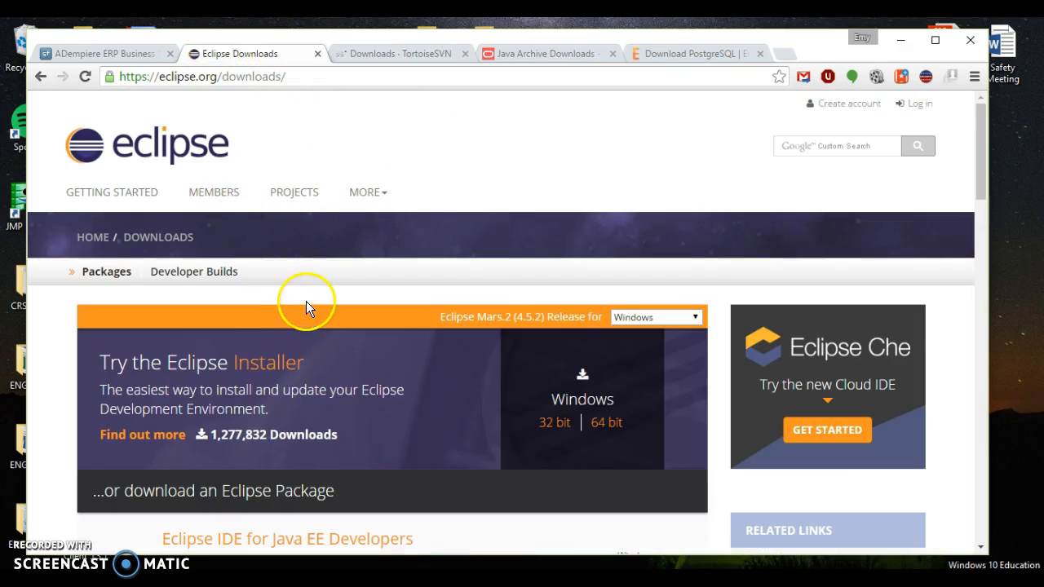
pyautogui.moveTo(431, 316)
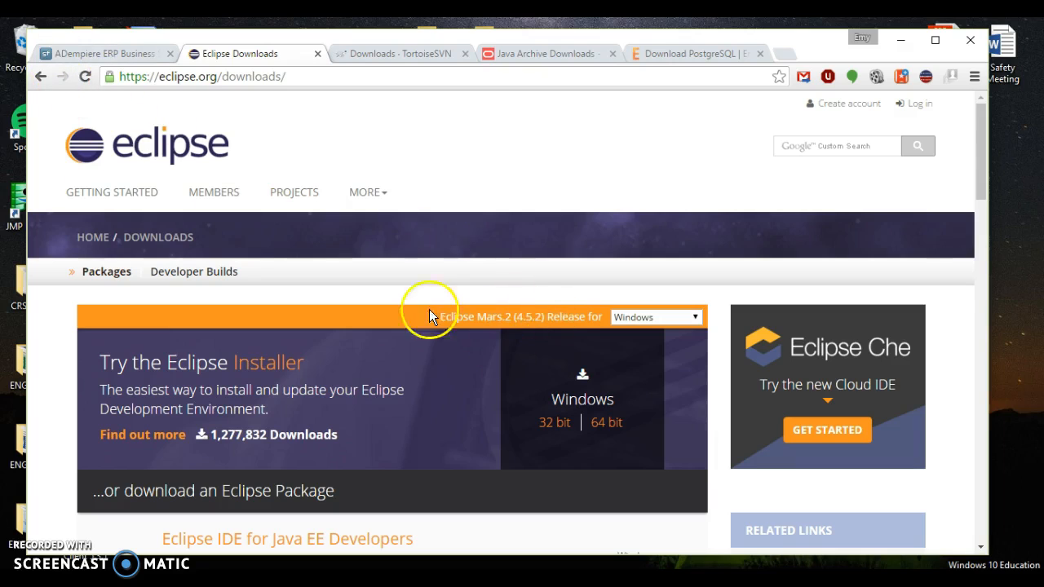
pyautogui.moveTo(253, 119)
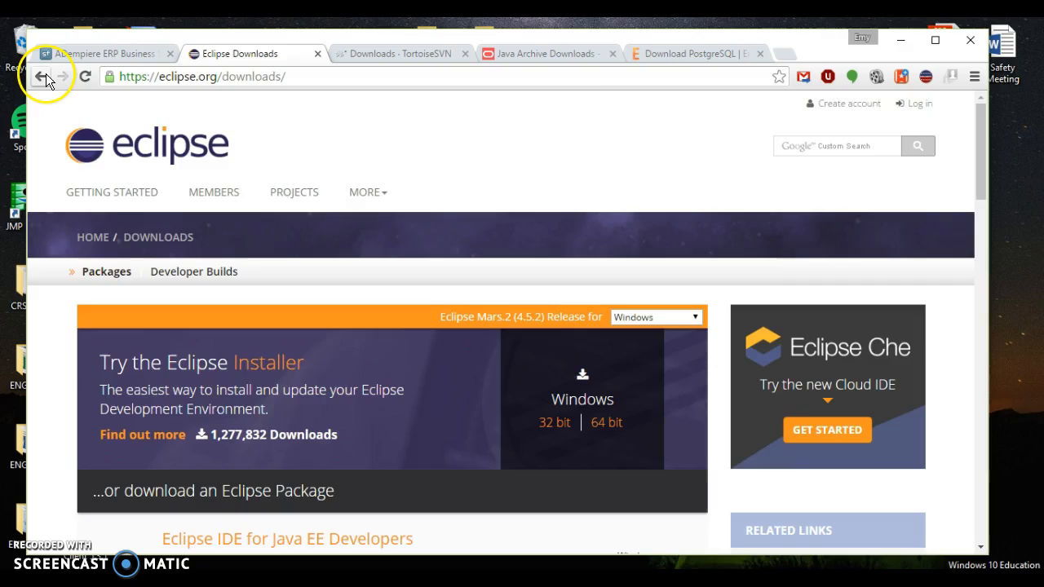
pyautogui.click(42, 76)
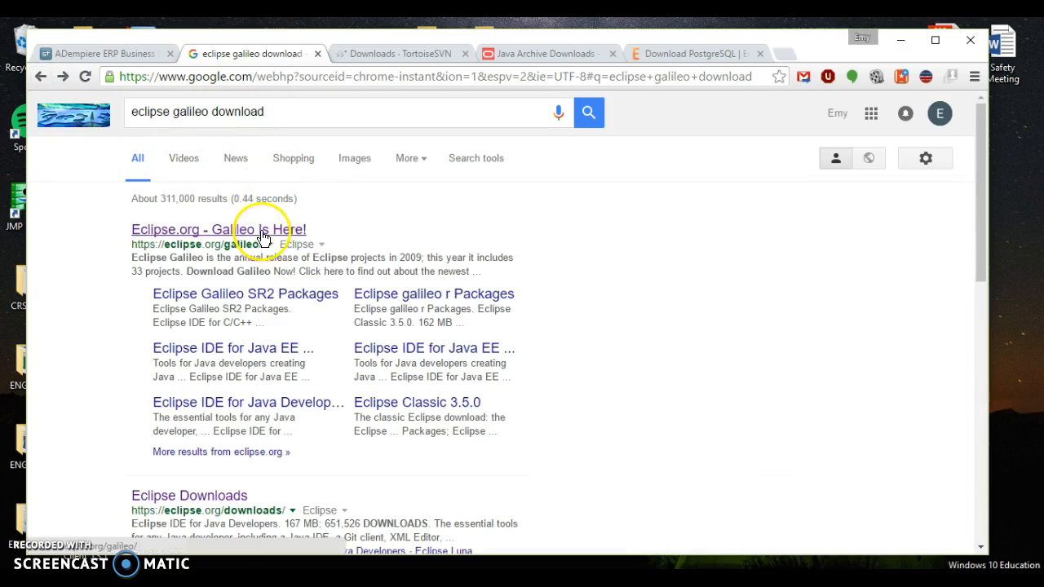
pyautogui.click(218, 229)
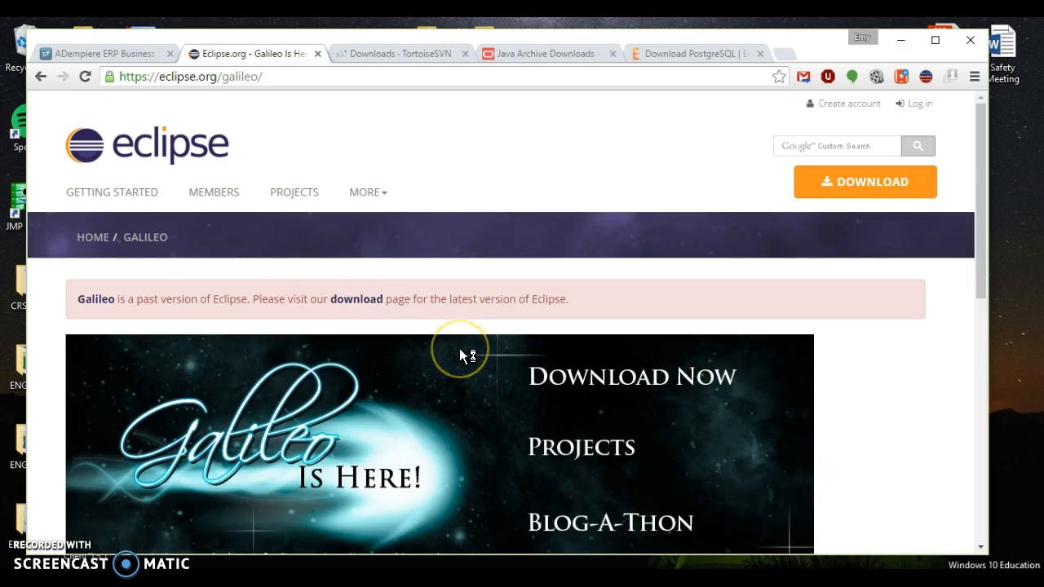
pyautogui.scroll(-3)
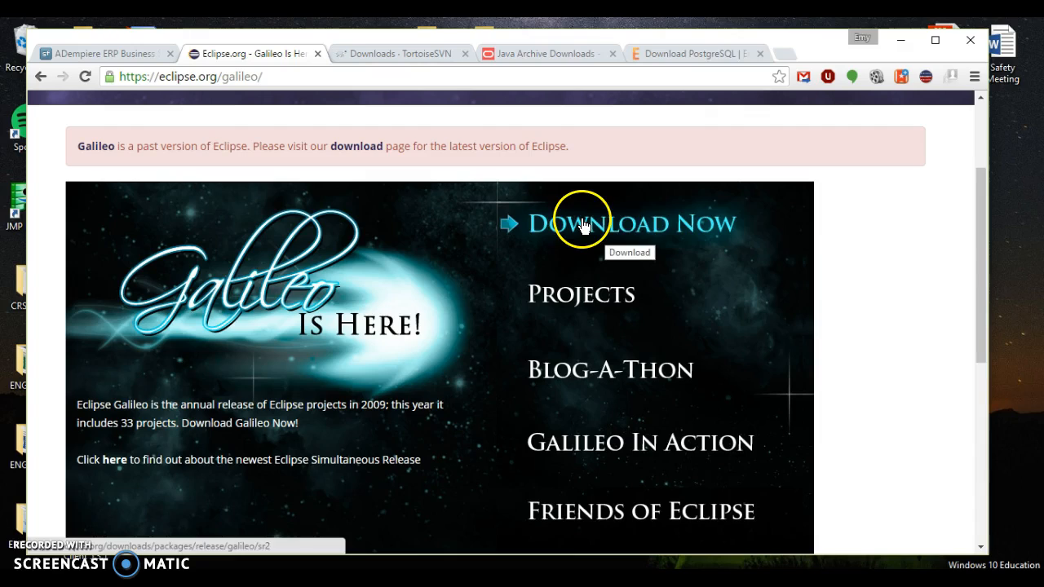
pyautogui.moveTo(901, 44)
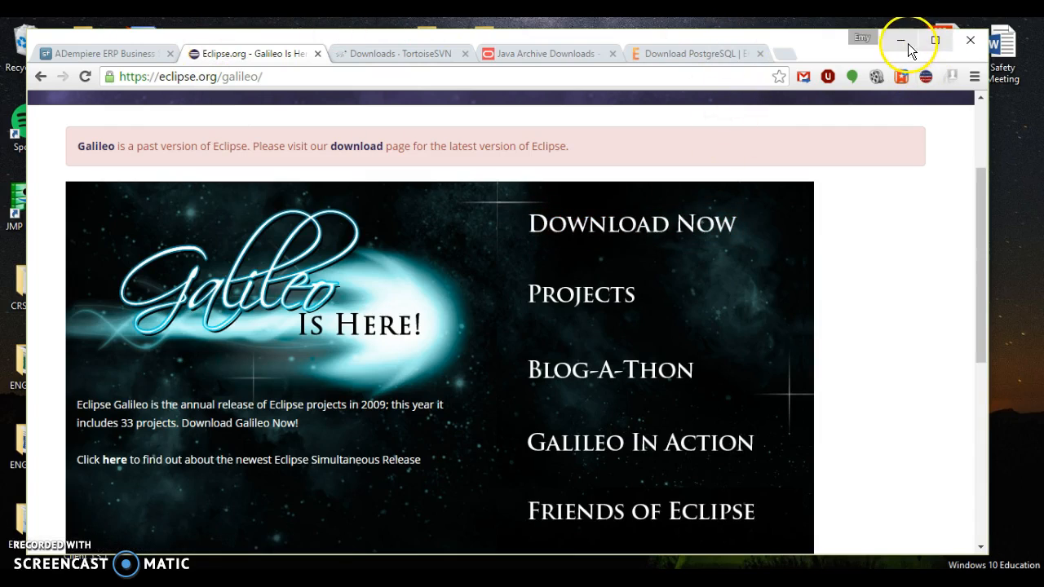
pyautogui.click(900, 40)
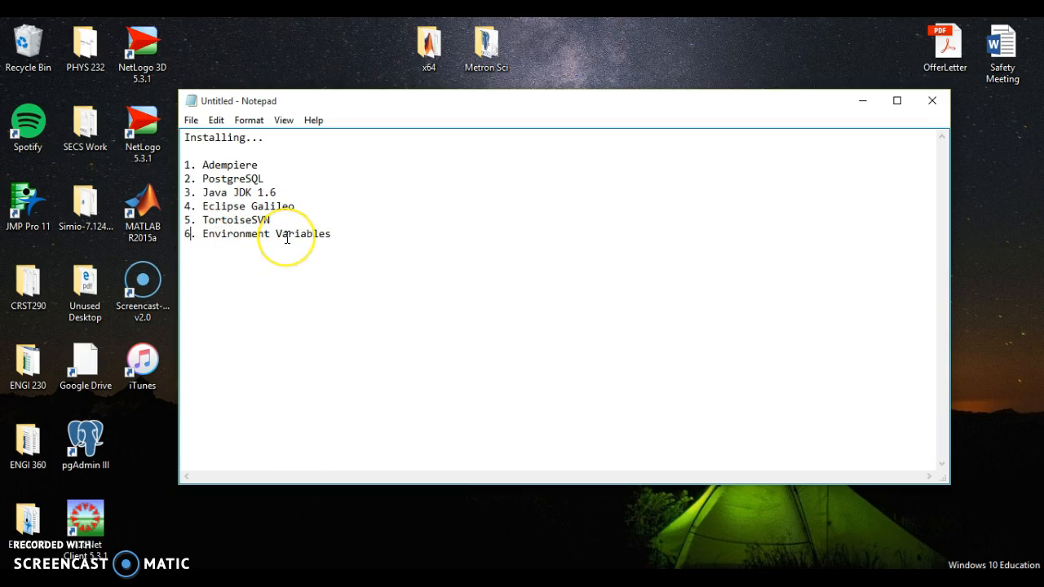
pyautogui.moveTo(238, 287)
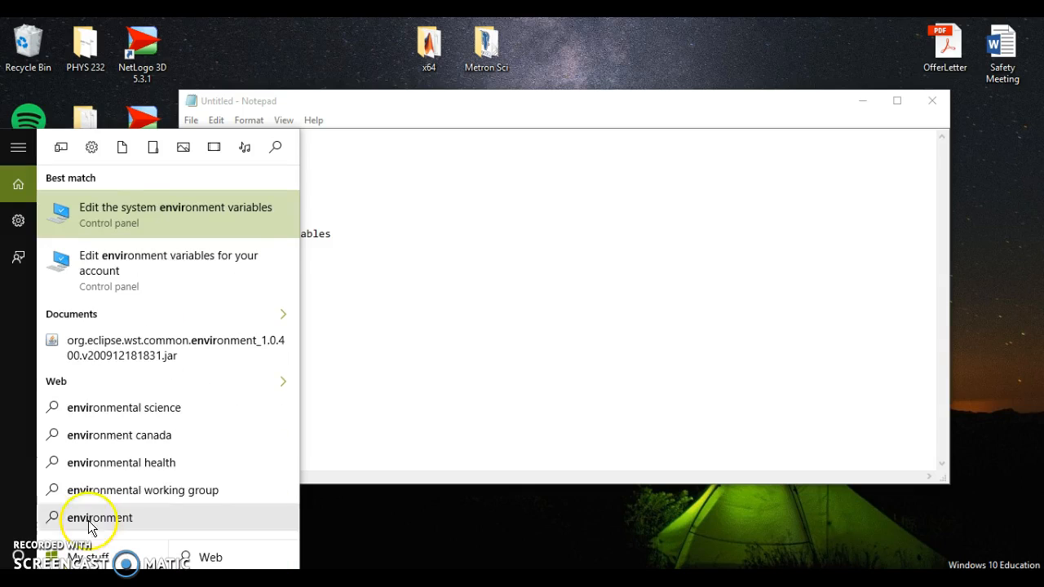
pyautogui.moveTo(167, 226)
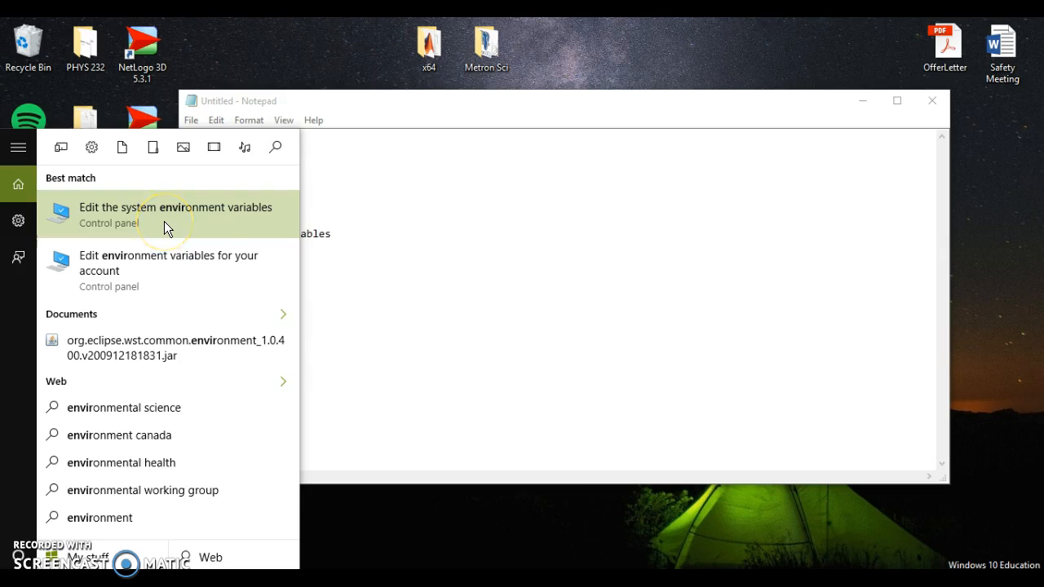
# Open the Environment Variables list showing ADEMPIERE_HOME and JAVA_HOME.
pyautogui.click(167, 215)
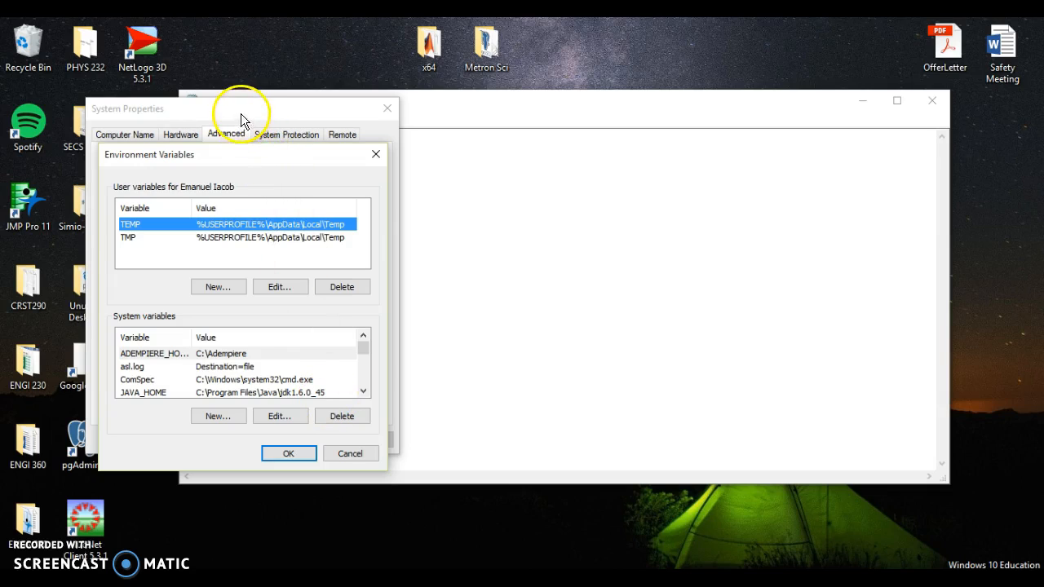
pyautogui.moveTo(236, 186)
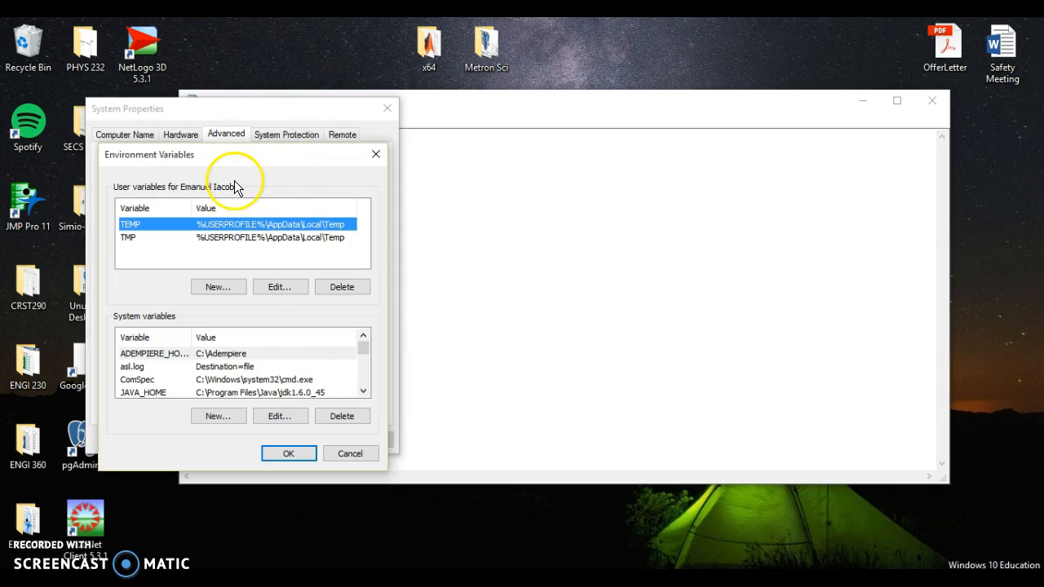
pyautogui.moveTo(178, 324)
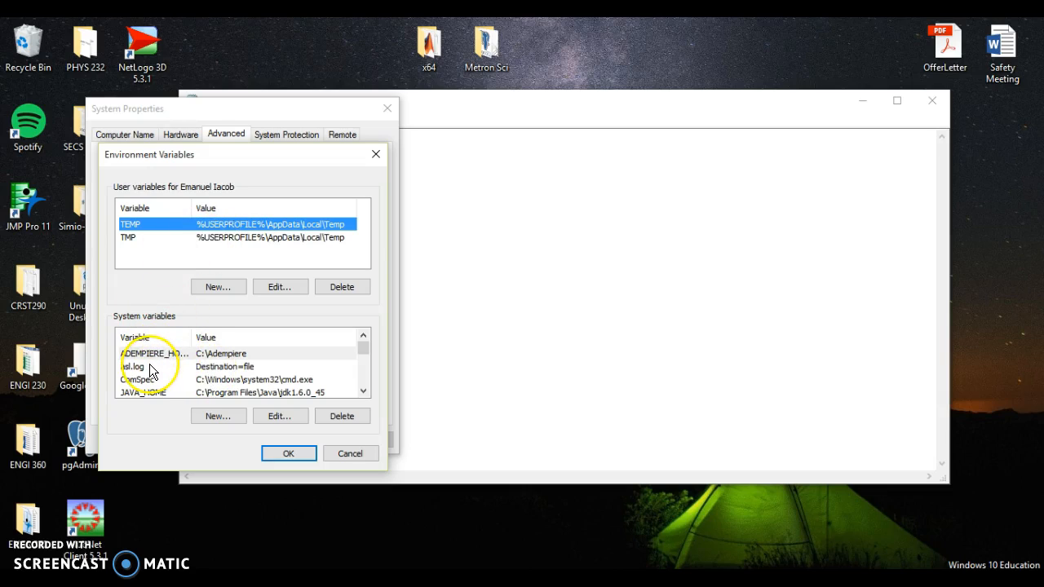
pyautogui.moveTo(169, 371)
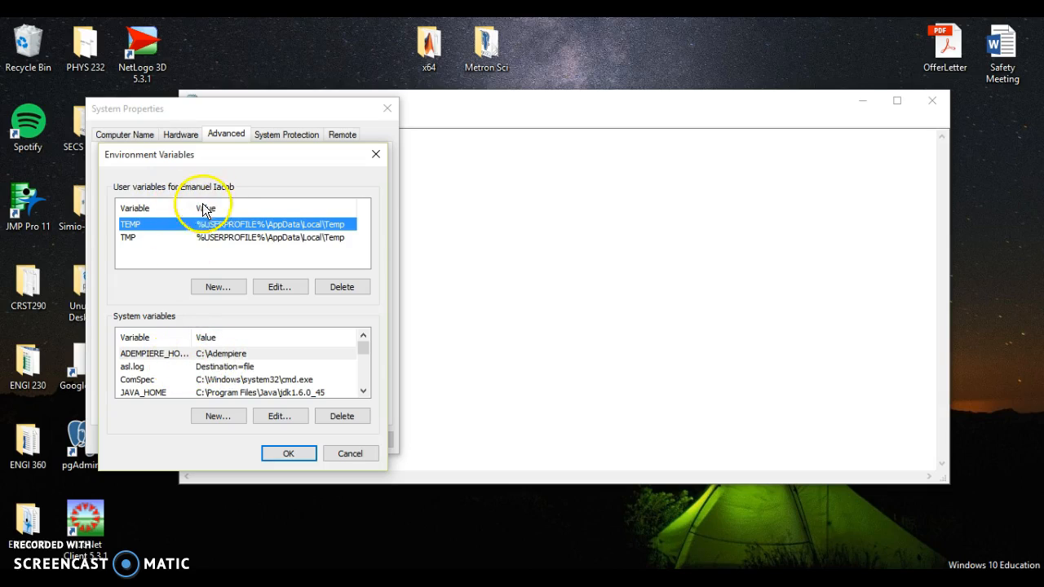
pyautogui.moveTo(187, 359)
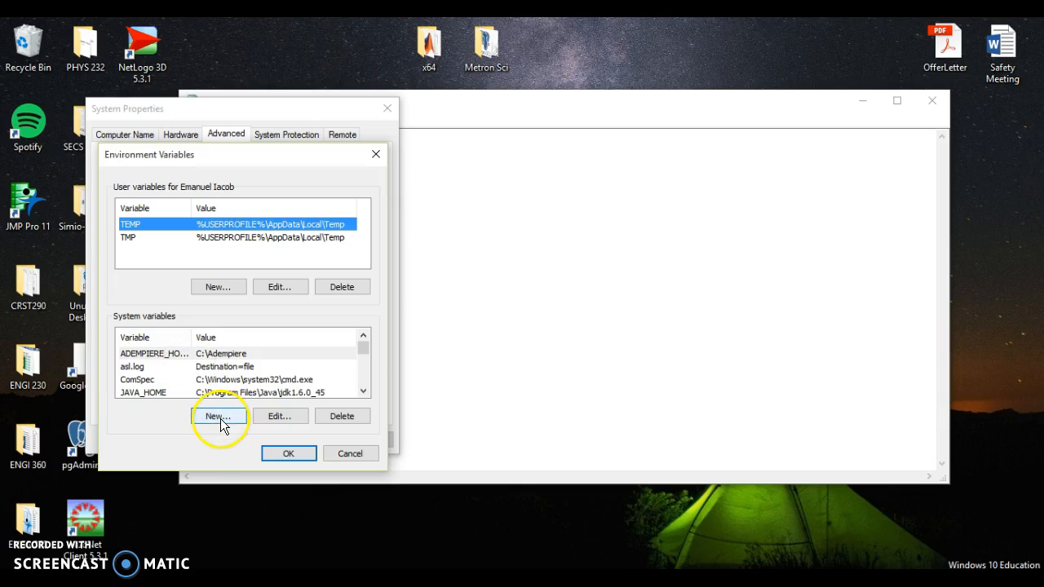
# Check ADEMPIERE_HOME's value C:\Adempiere against the Adempiere folder in File Explorer.
pyautogui.click(218, 416)
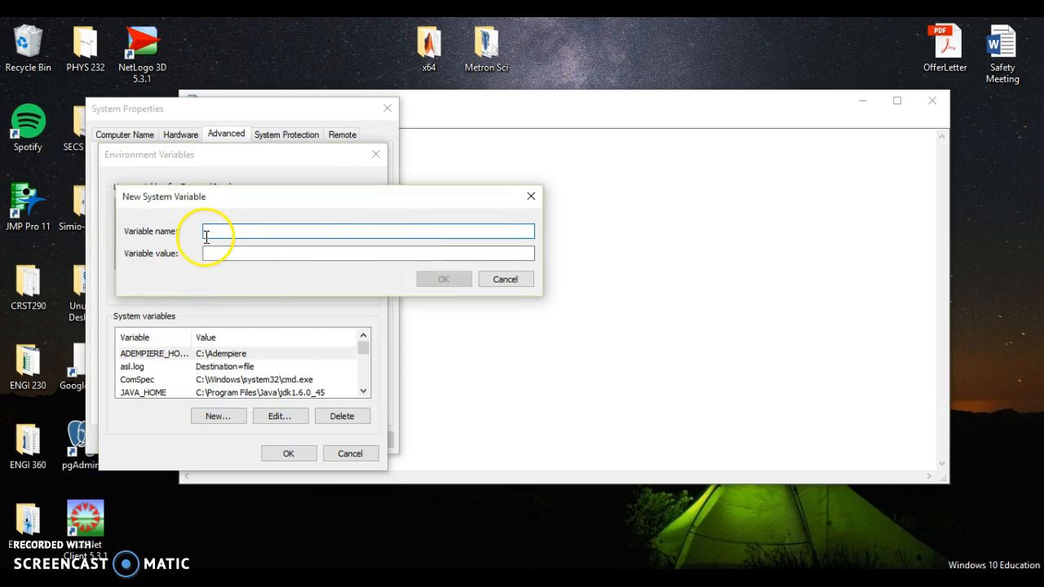
pyautogui.click(505, 278)
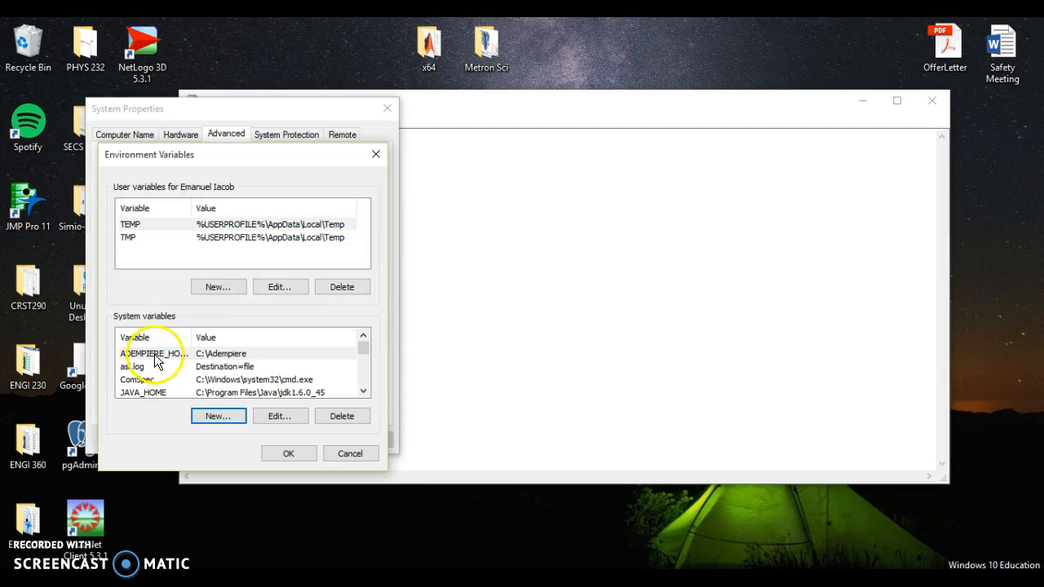
pyautogui.click(280, 416)
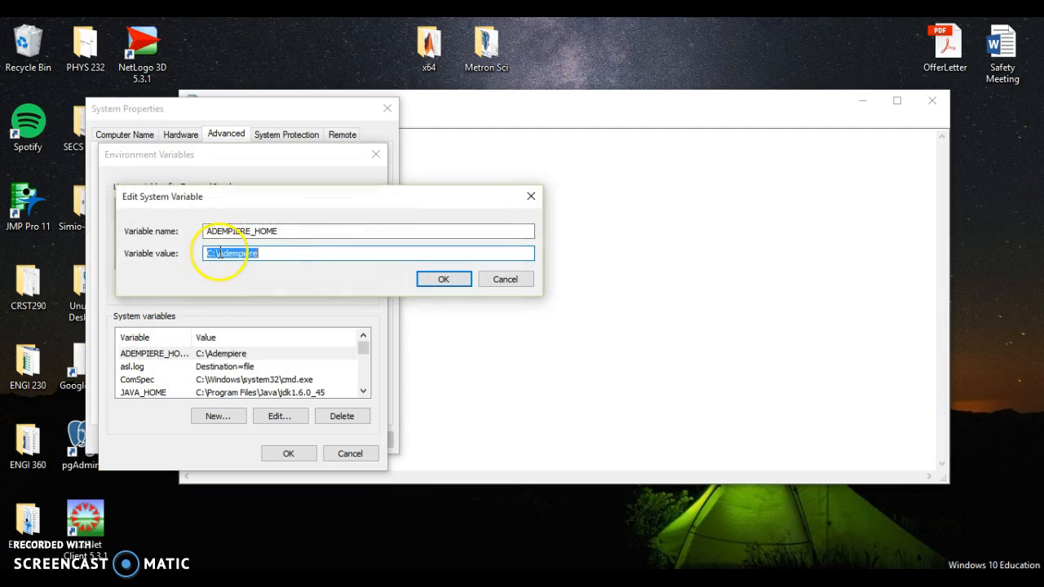
pyautogui.click(280, 230)
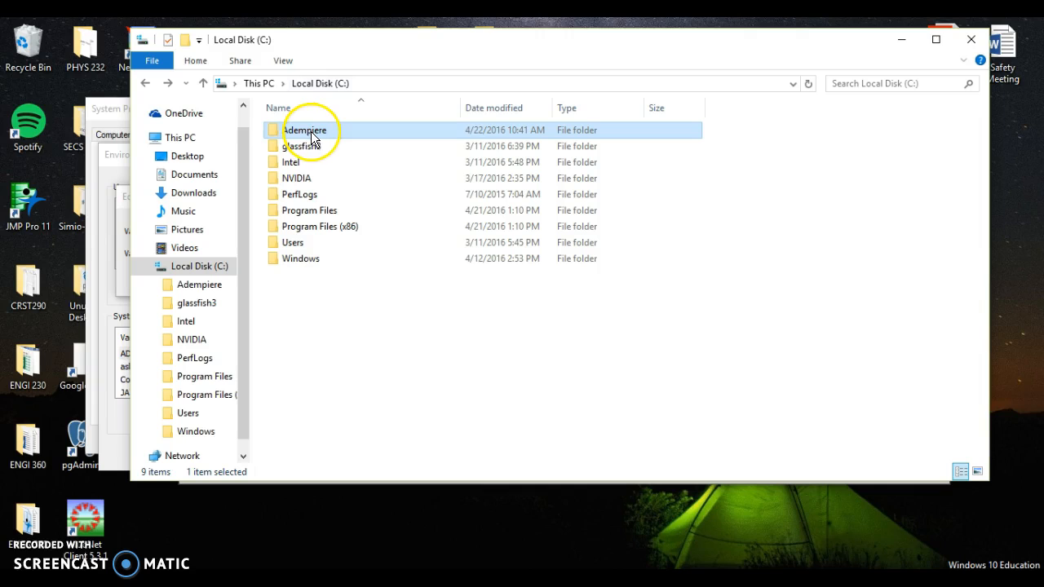
pyautogui.doubleClick(304, 130)
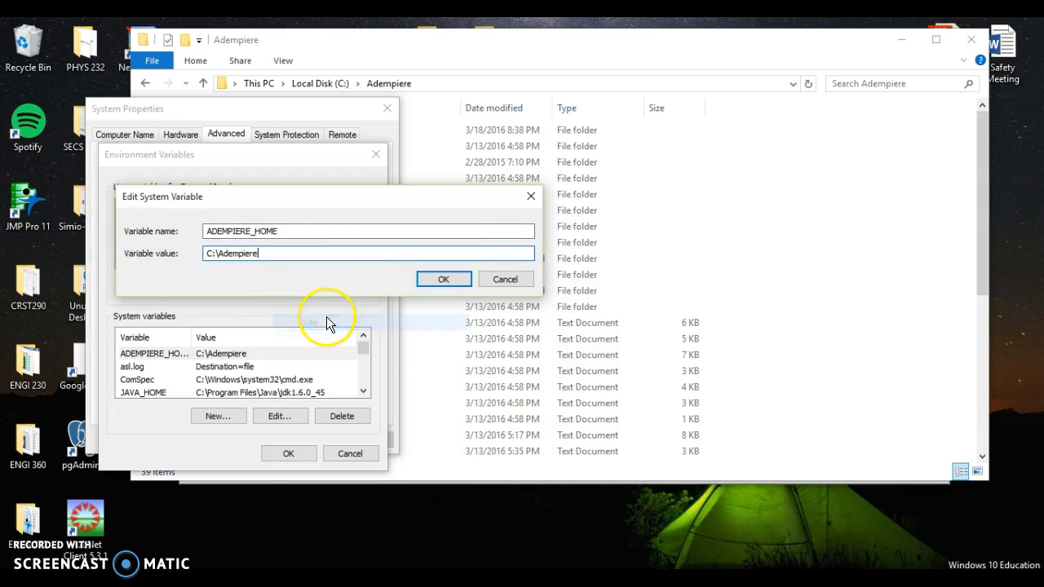
pyautogui.click(443, 279)
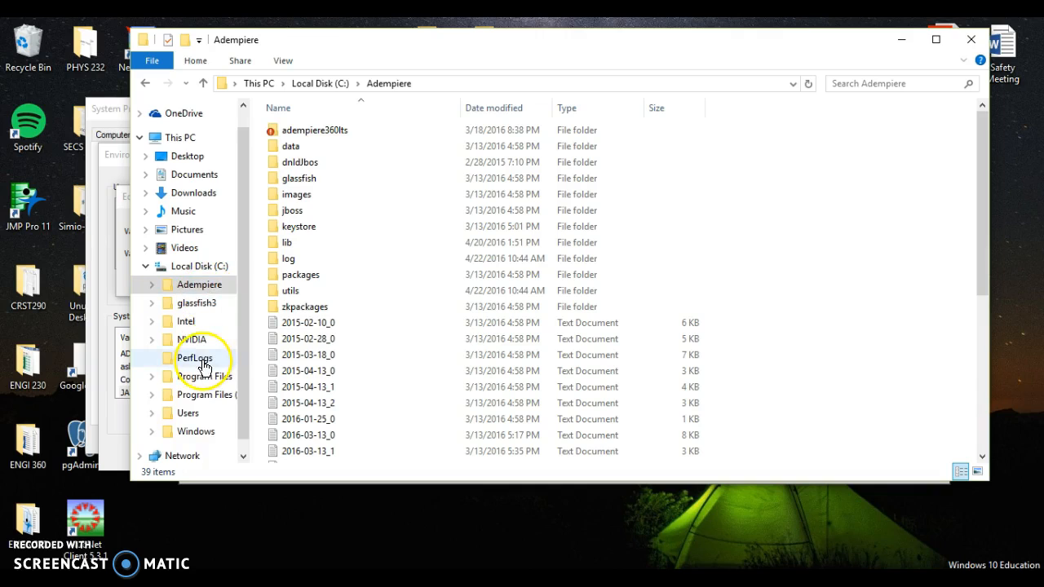
pyautogui.moveTo(204, 376)
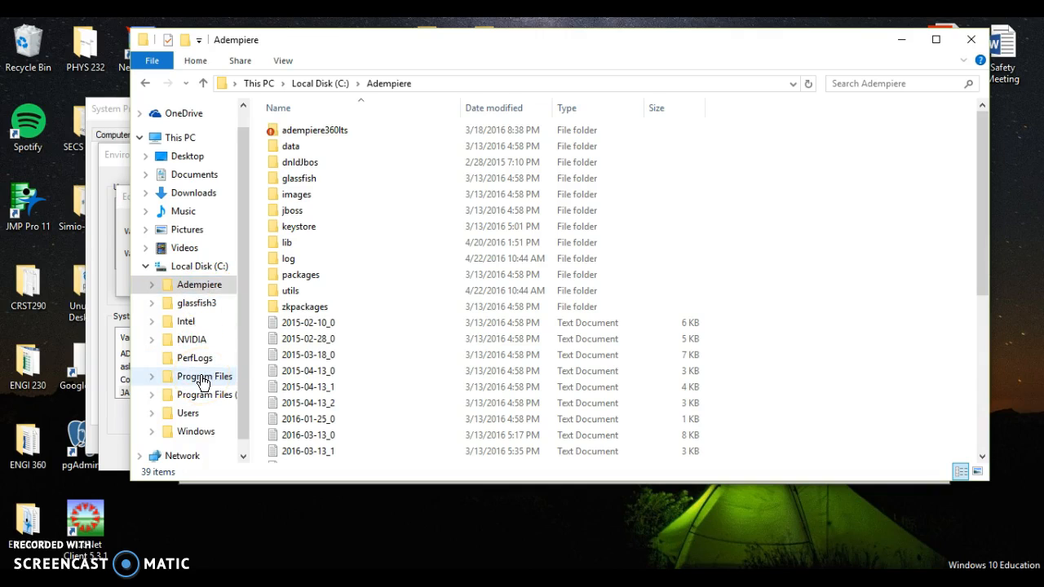
# Match JAVA_HOME's value to the folder C:\Program Files\Java\jdk1.6.0_45.
pyautogui.doubleClick(204, 376)
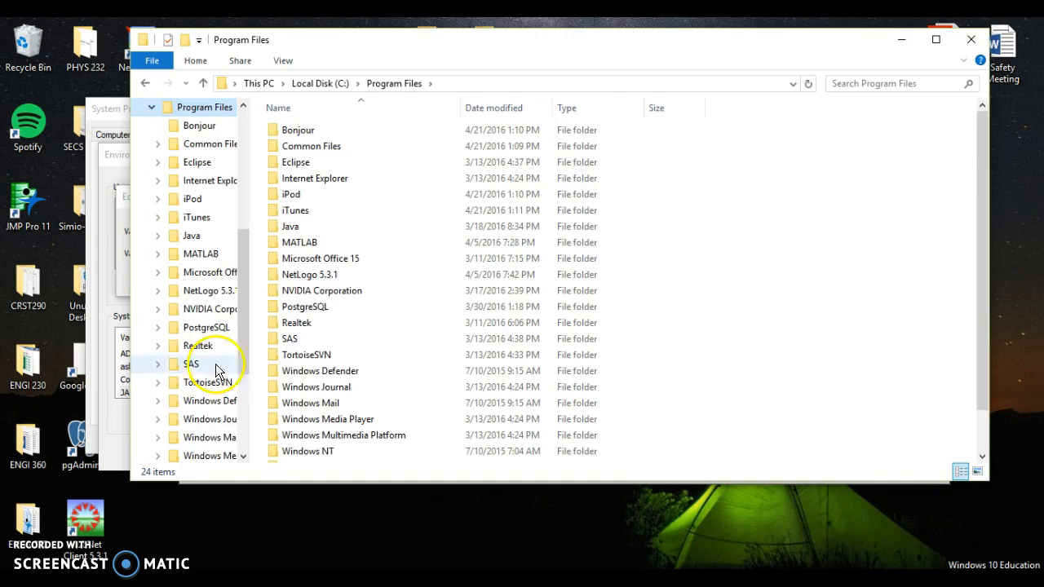
pyautogui.click(290, 225)
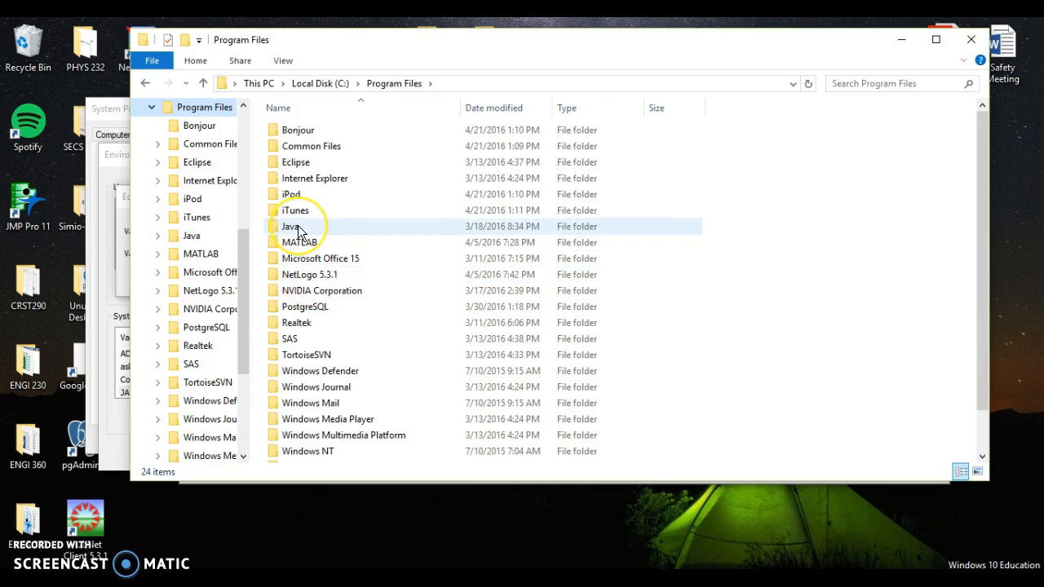
pyautogui.doubleClick(291, 226)
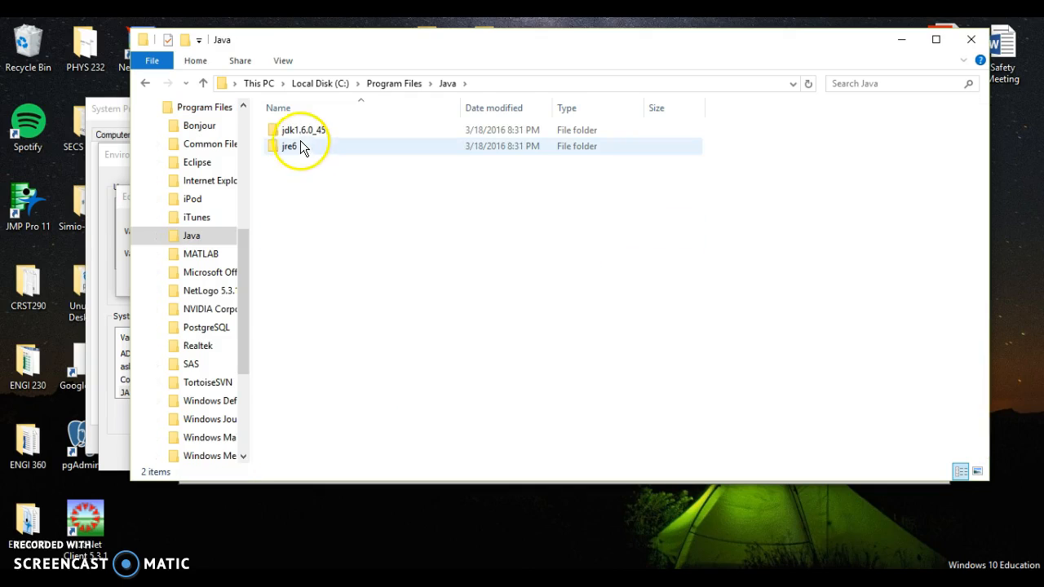
pyautogui.doubleClick(303, 130)
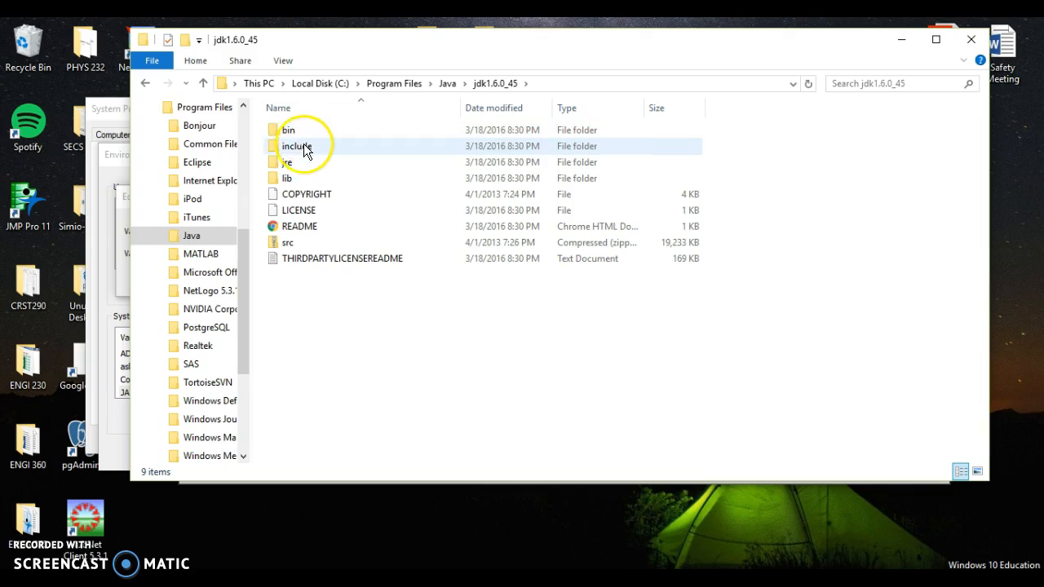
pyautogui.click(287, 130)
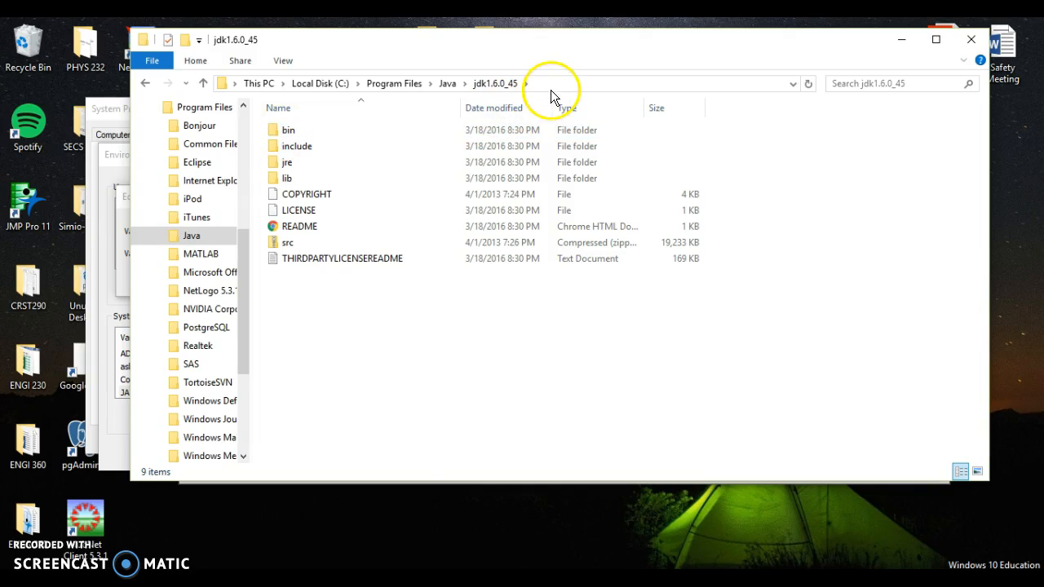
pyautogui.rightClick(555, 84)
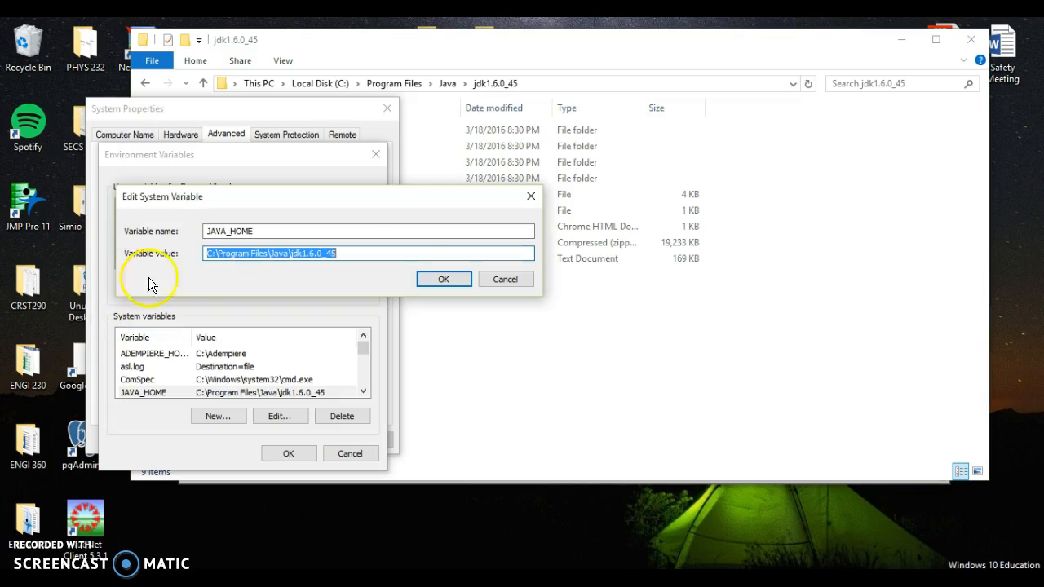
pyautogui.rightClick(367, 252)
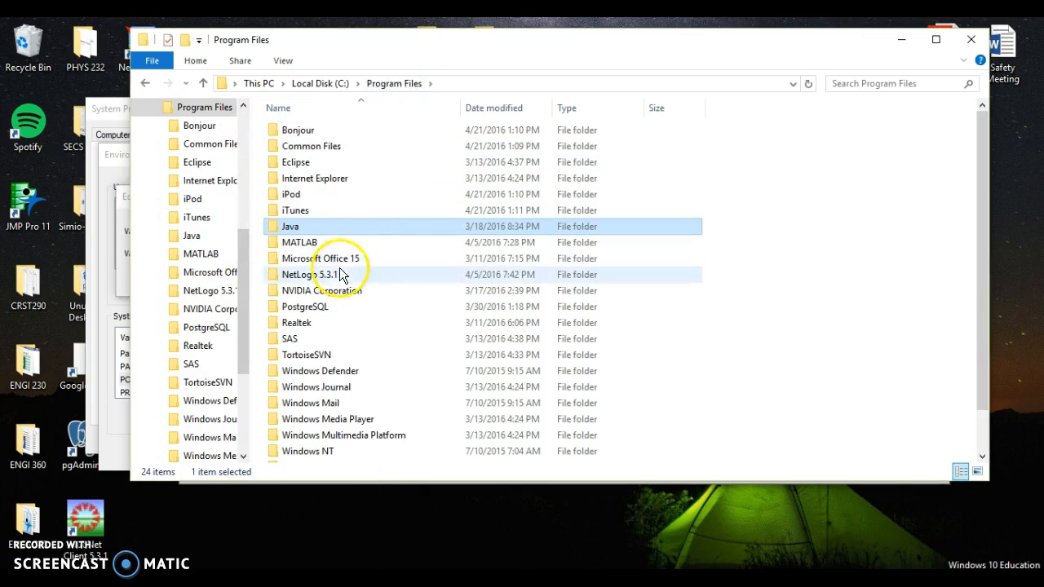
# Copy the C:\Program Files\PostgreSQL\9.5 path for the new POSTGRES_HOME variable.
pyautogui.doubleClick(304, 305)
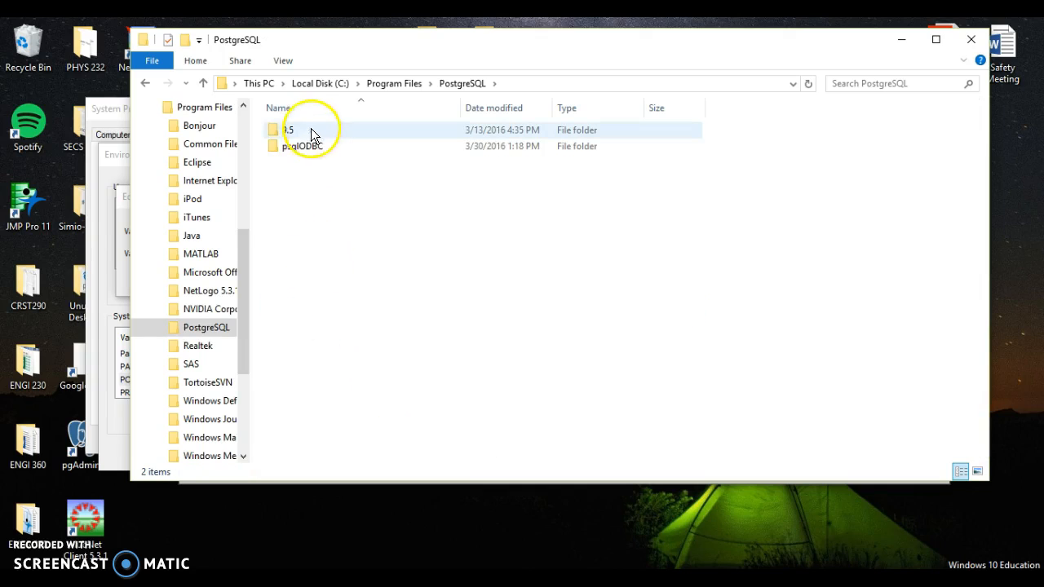
pyautogui.doubleClick(288, 129)
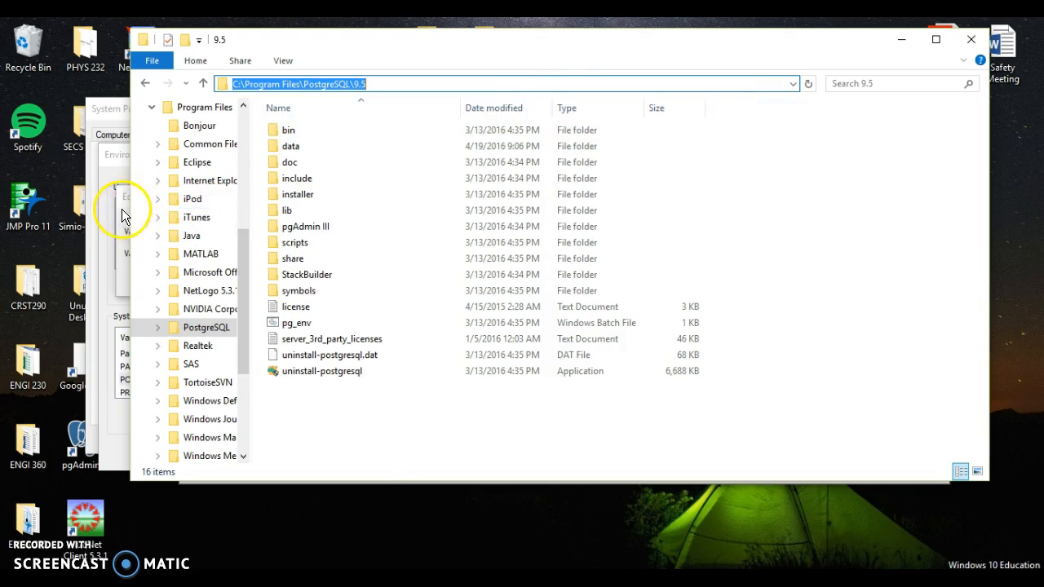
pyautogui.rightClick(269, 253)
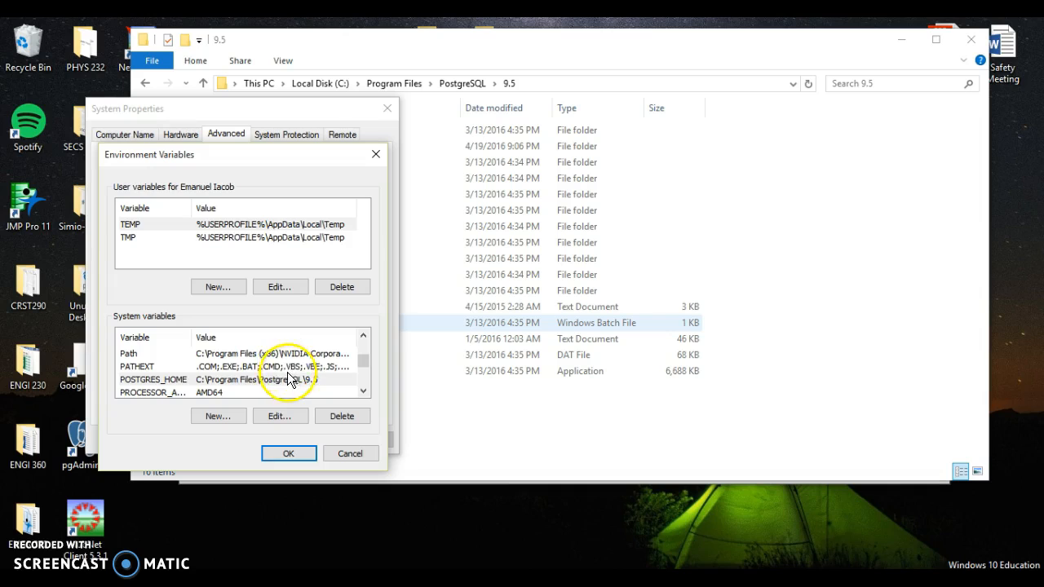
pyautogui.moveTo(236, 377)
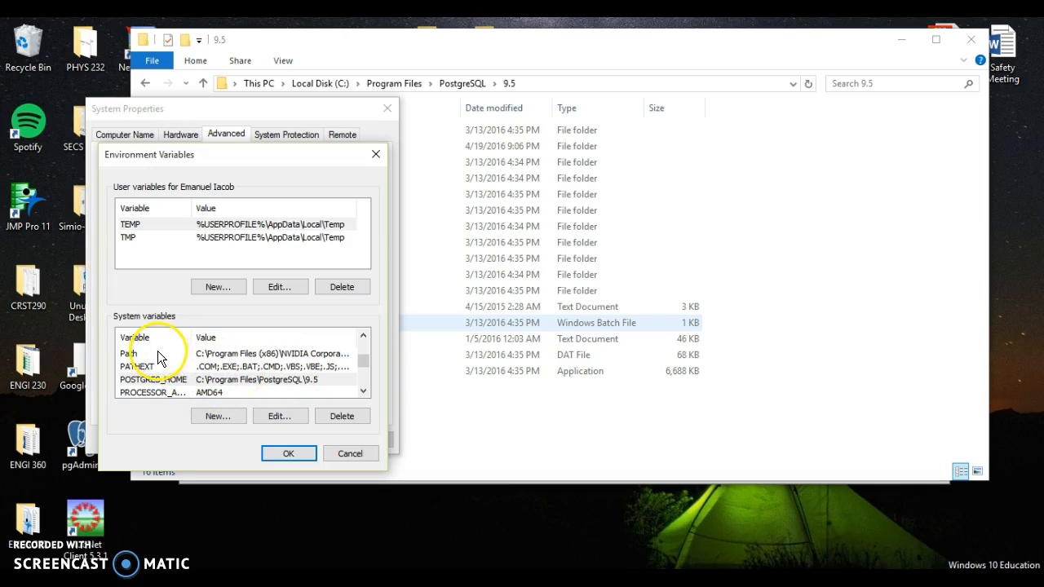
# Copy the Path value listing TortoiseSVN, JDK 1.6.0_45 and PostgreSQL 9.5 bin folders.
pyautogui.click(151, 353)
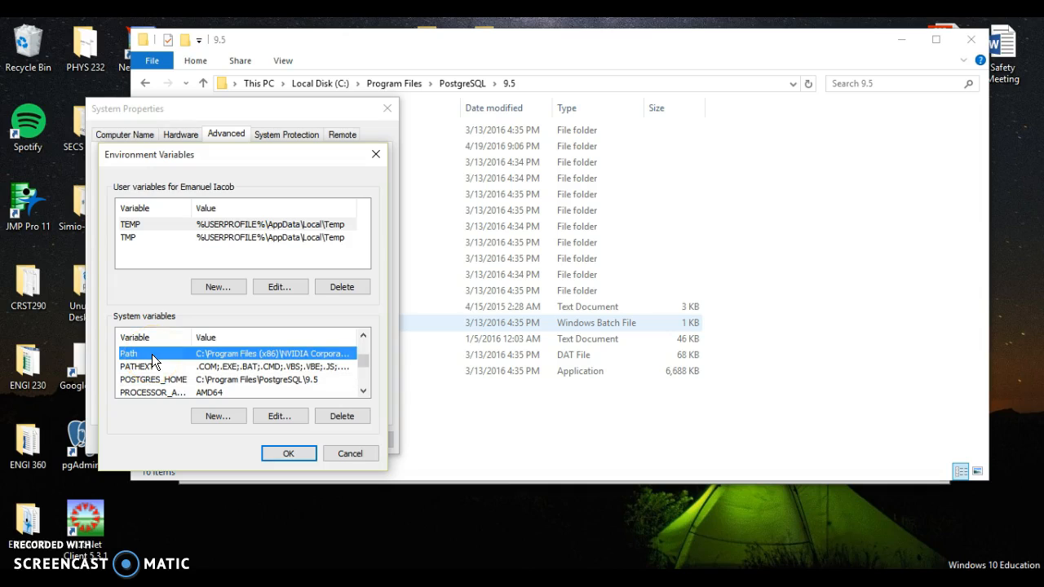
pyautogui.click(280, 416)
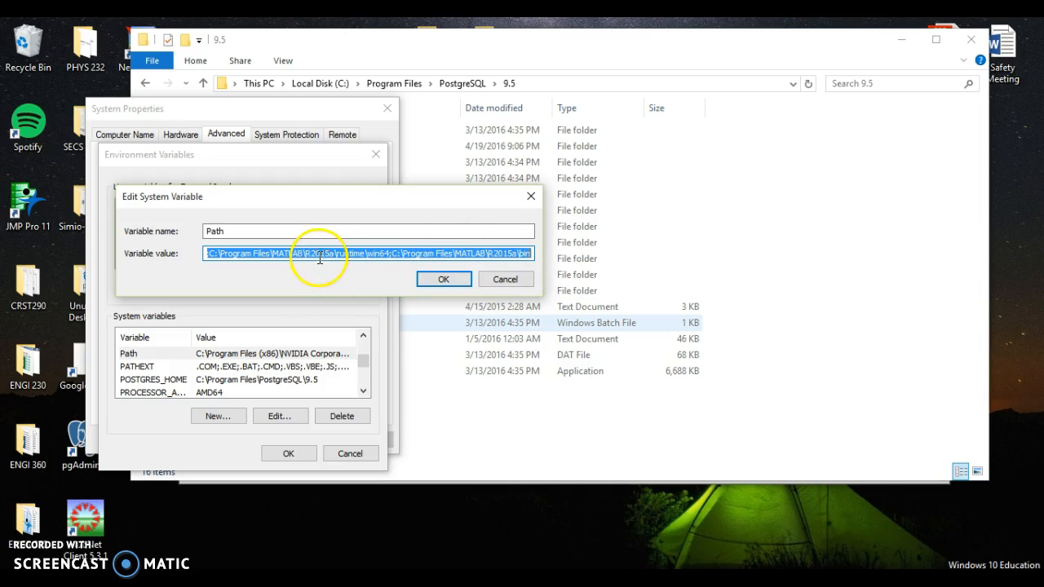
pyautogui.rightClick(318, 252)
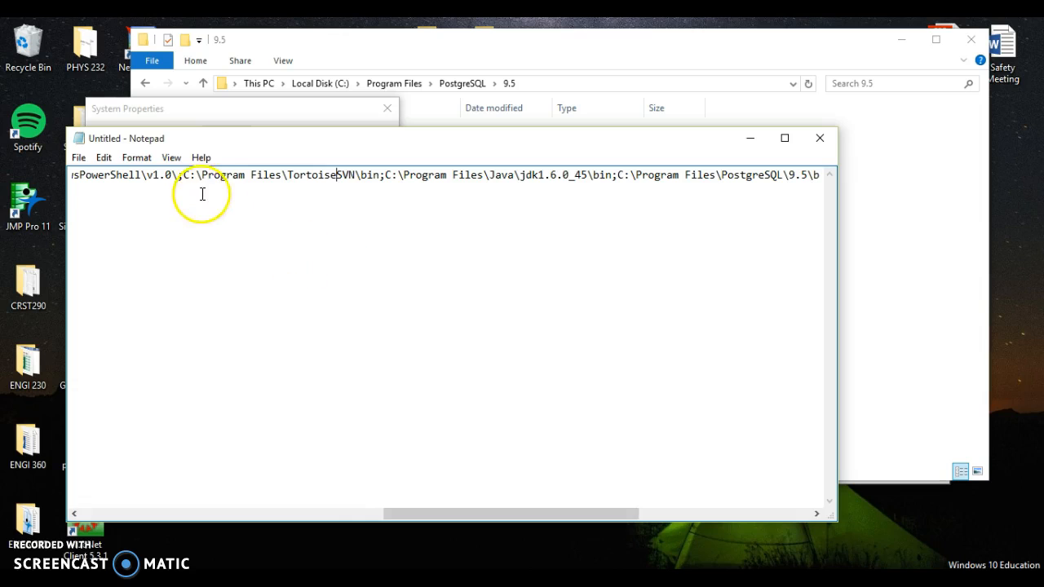
# Scan the pasted Path for the TortoiseSVN, Java and PostgreSQL bin entries, then discard it.
pyautogui.hscroll(-3)
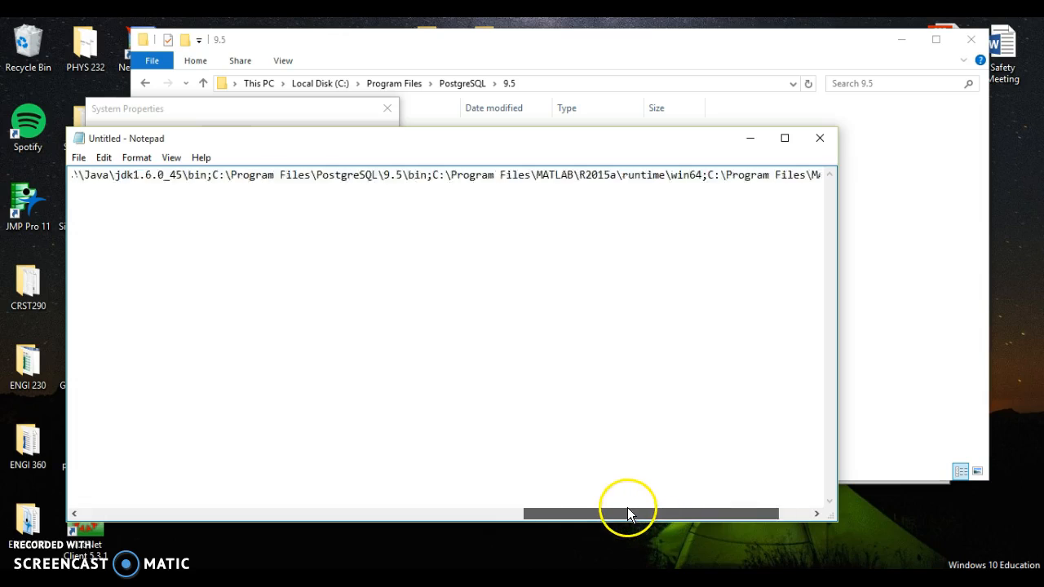
pyautogui.moveTo(628, 513); pyautogui.dragTo(530, 513)
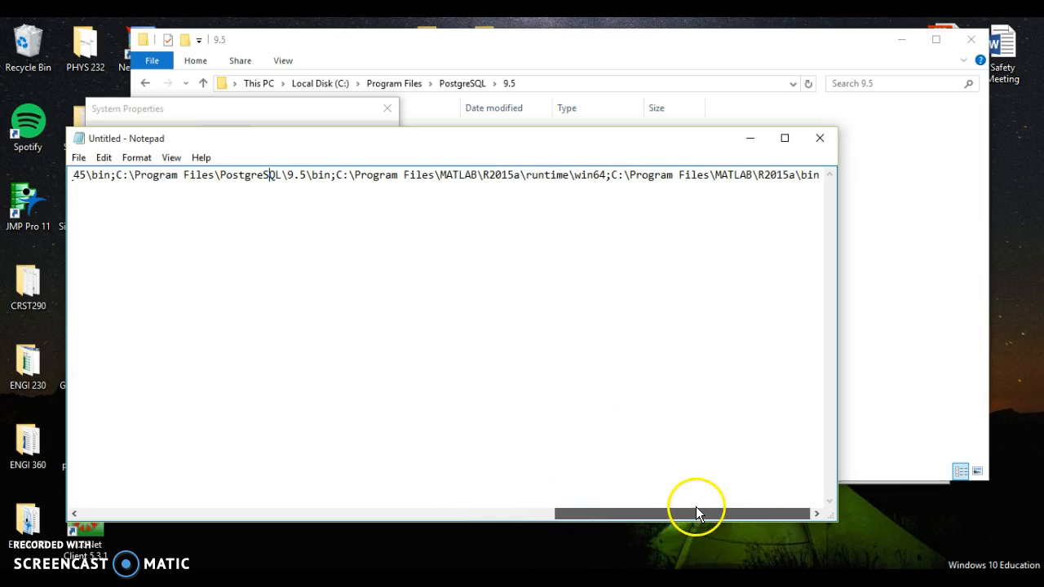
pyautogui.moveTo(697, 513); pyautogui.dragTo(485, 513)
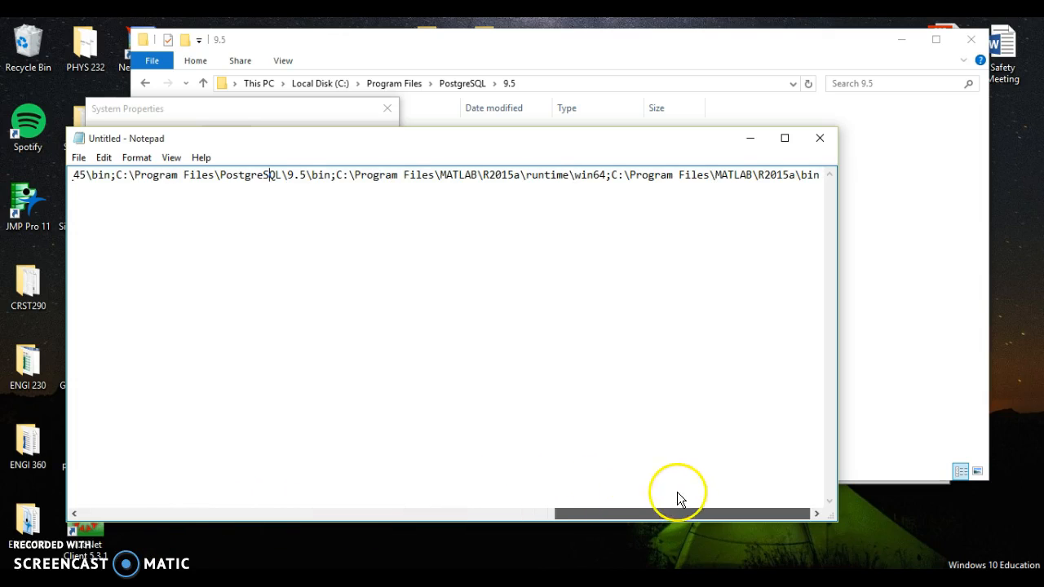
pyautogui.moveTo(548, 242)
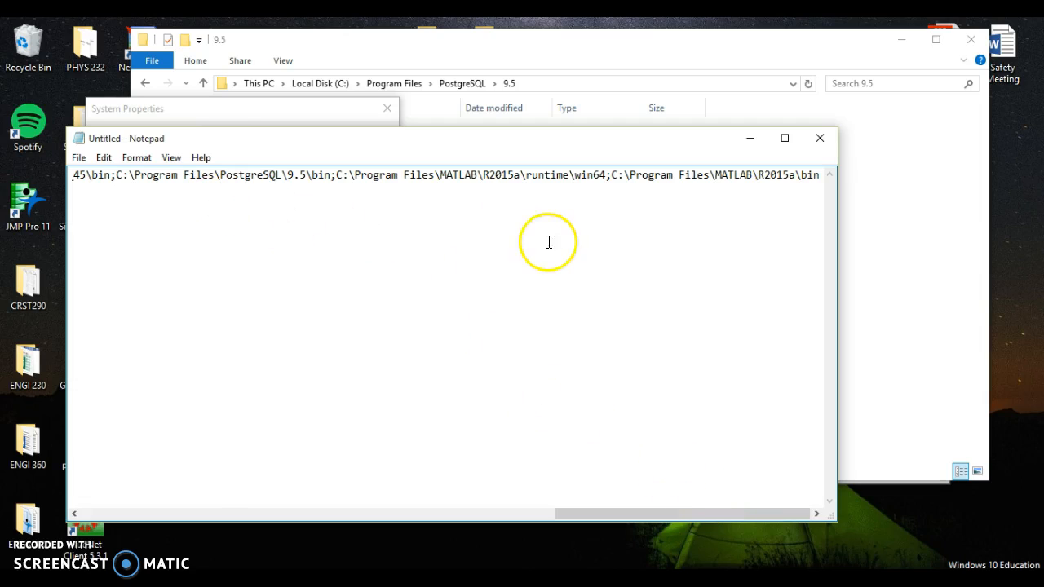
pyautogui.moveTo(623, 186)
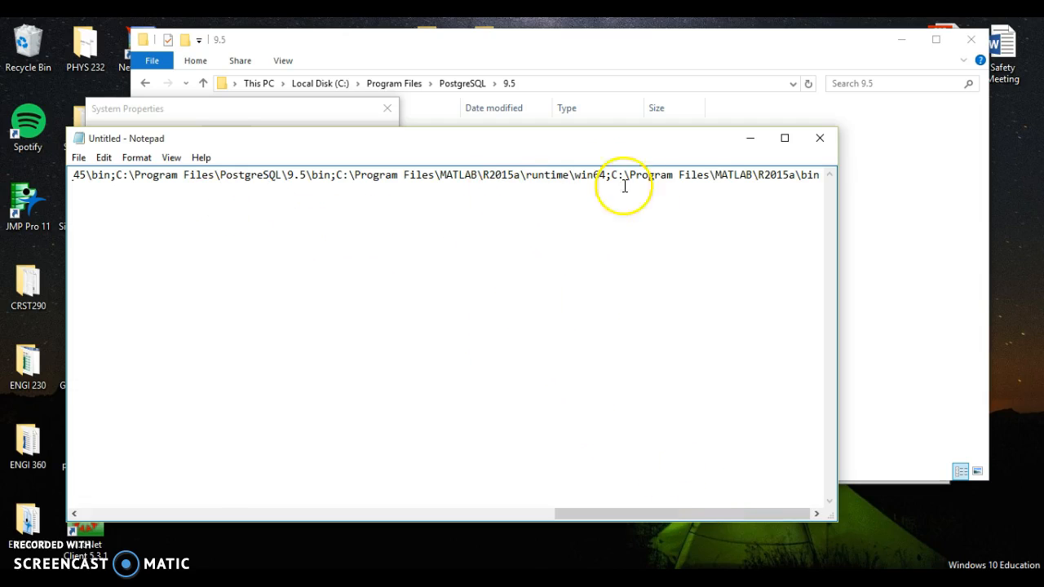
pyautogui.moveTo(507, 181)
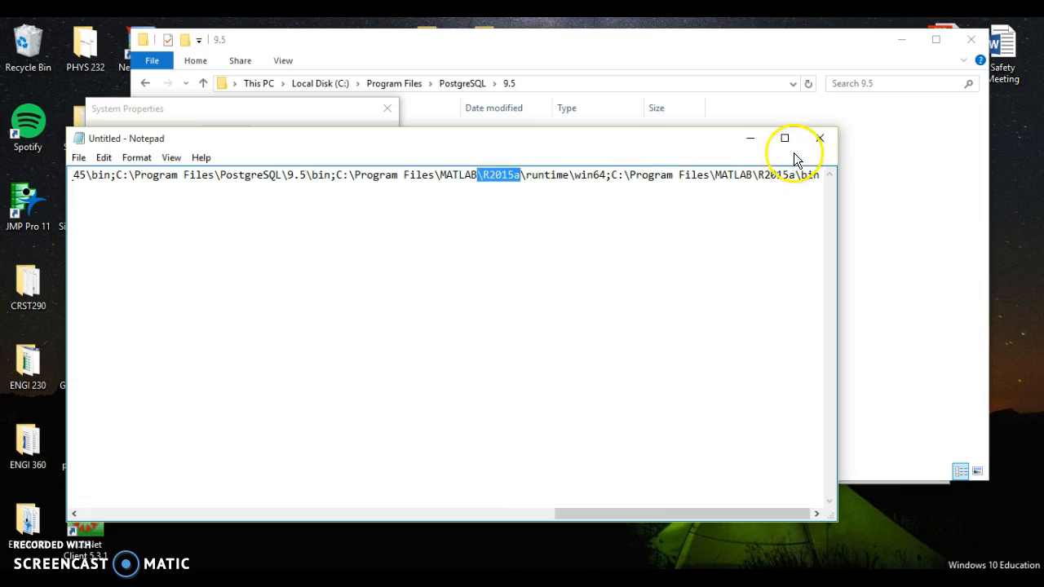
pyautogui.click(819, 138)
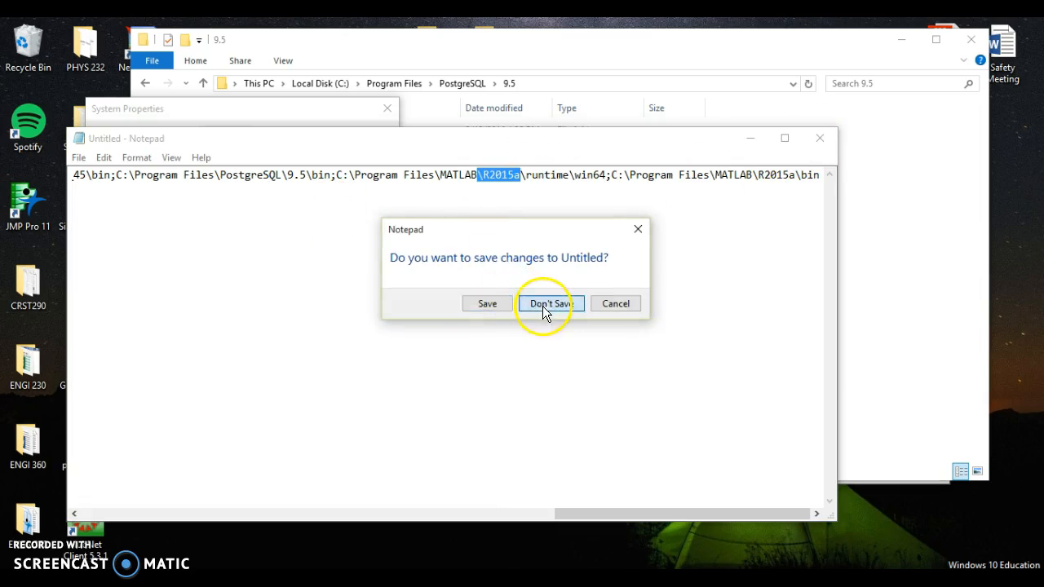
pyautogui.click(549, 303)
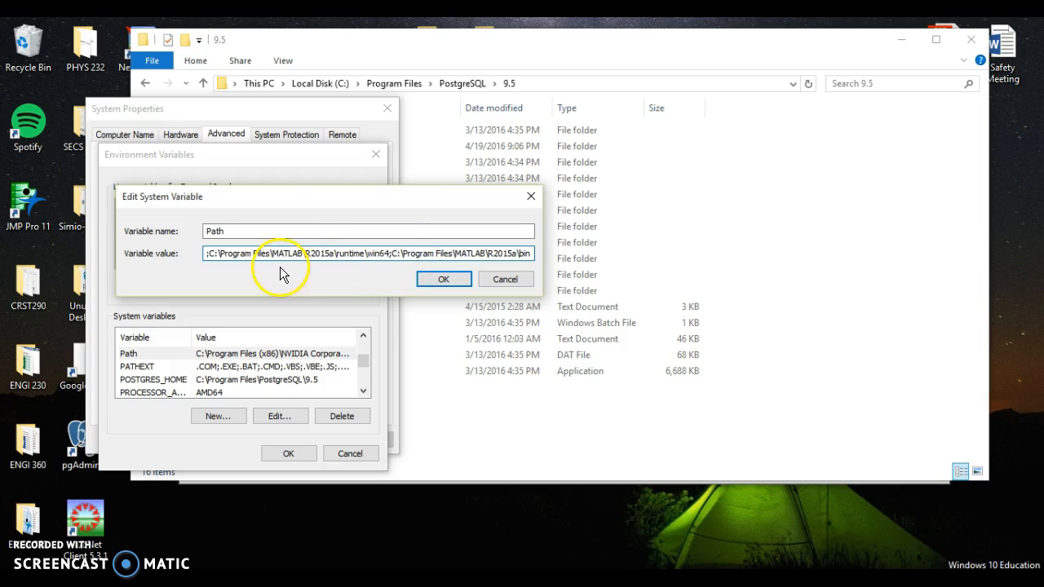
# Accept the edited Path and confirm Environment Variables and System Properties with OK.
pyautogui.click(443, 279)
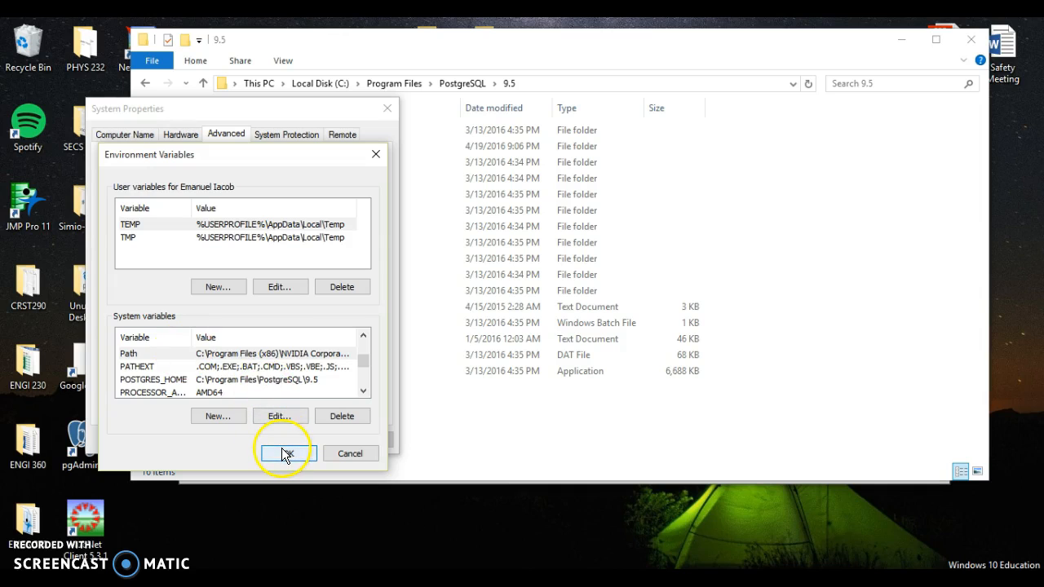
pyautogui.click(284, 453)
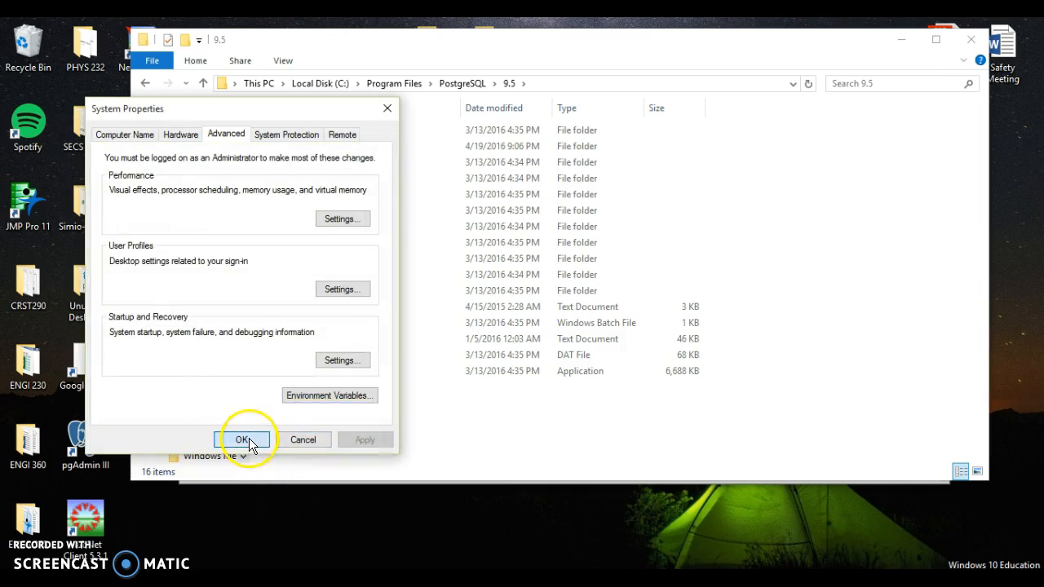
pyautogui.click(241, 439)
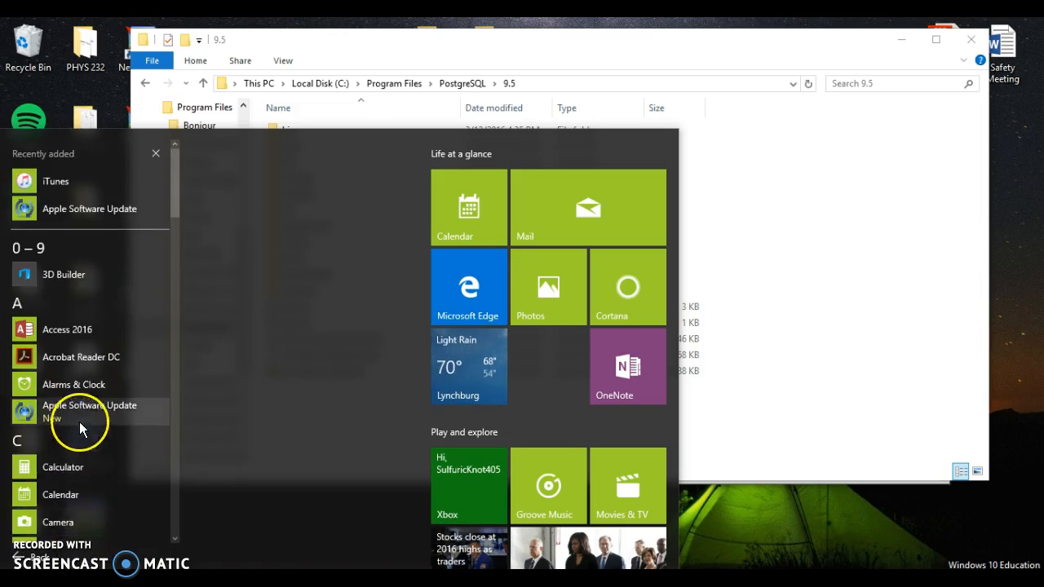
# Start pgAdmin III from the Start menu's PostgreSQL 9.5 group.
pyautogui.scroll(-3)
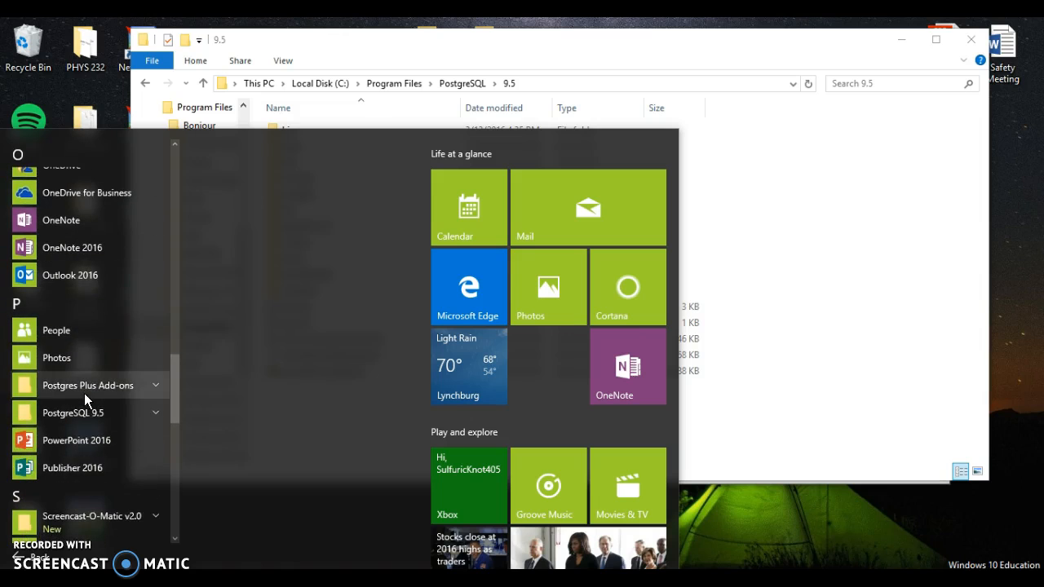
pyautogui.click(74, 412)
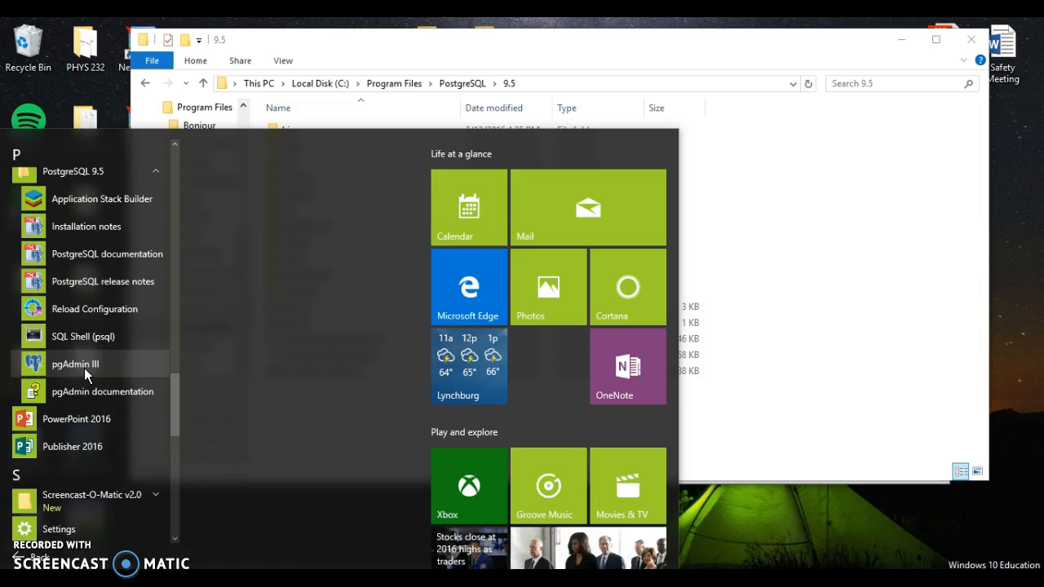
pyautogui.click(75, 364)
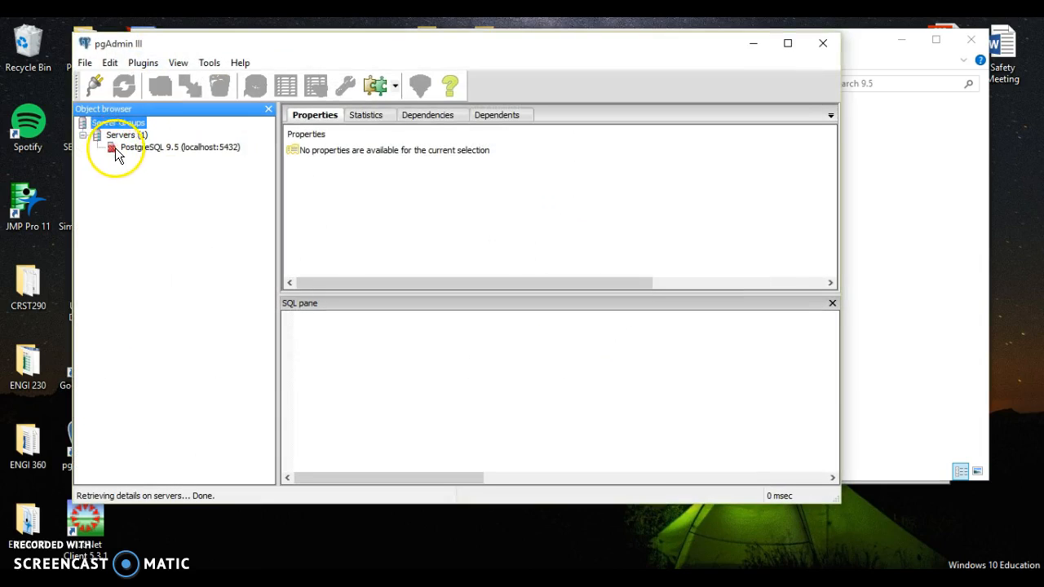
# Connect to PostgreSQL 9.5 (localhost:5432) and expand, then collapse, its Databases list.
pyautogui.click(85, 62)
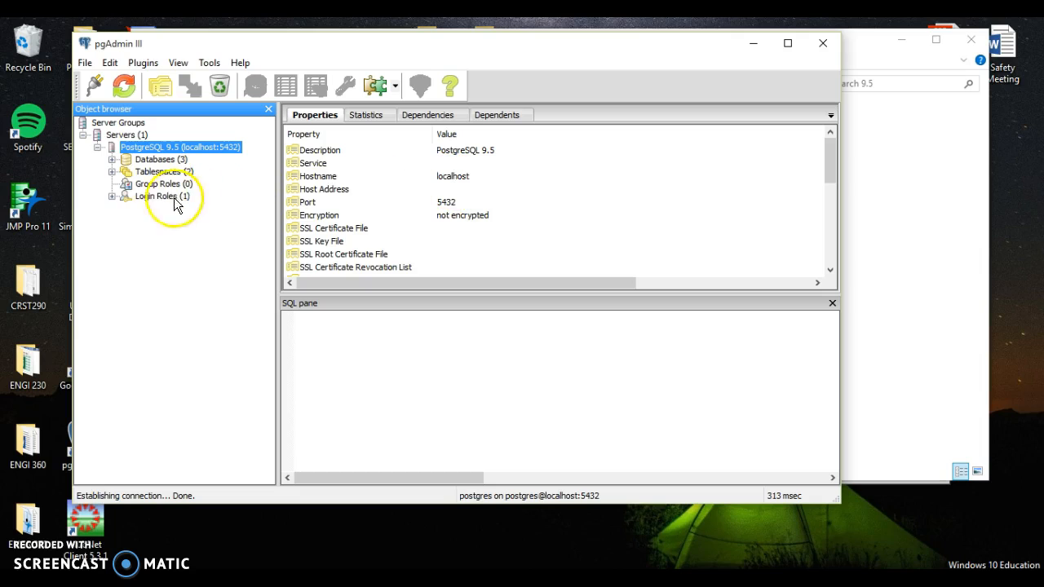
pyautogui.click(112, 159)
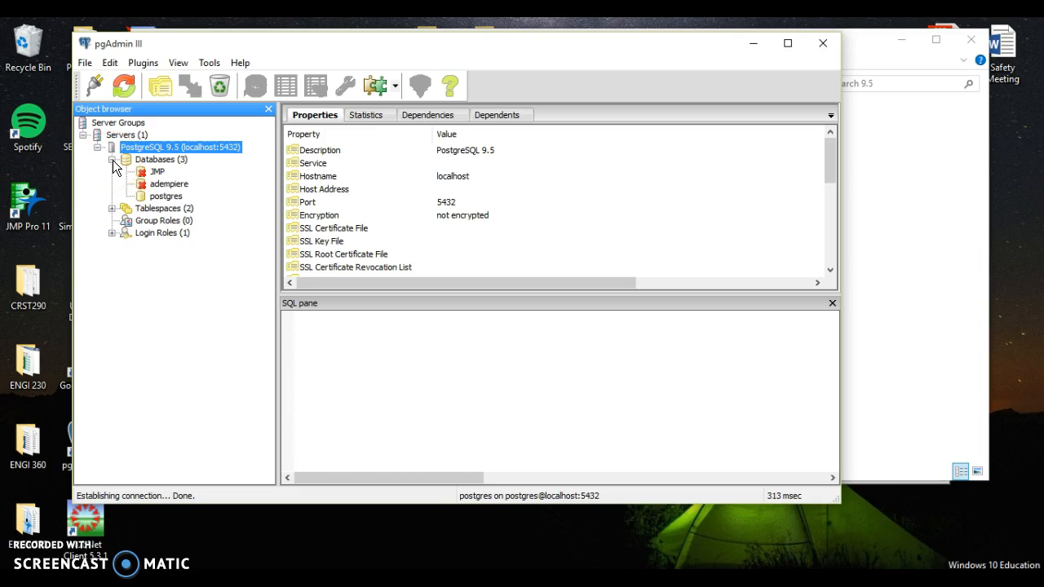
pyautogui.click(113, 159)
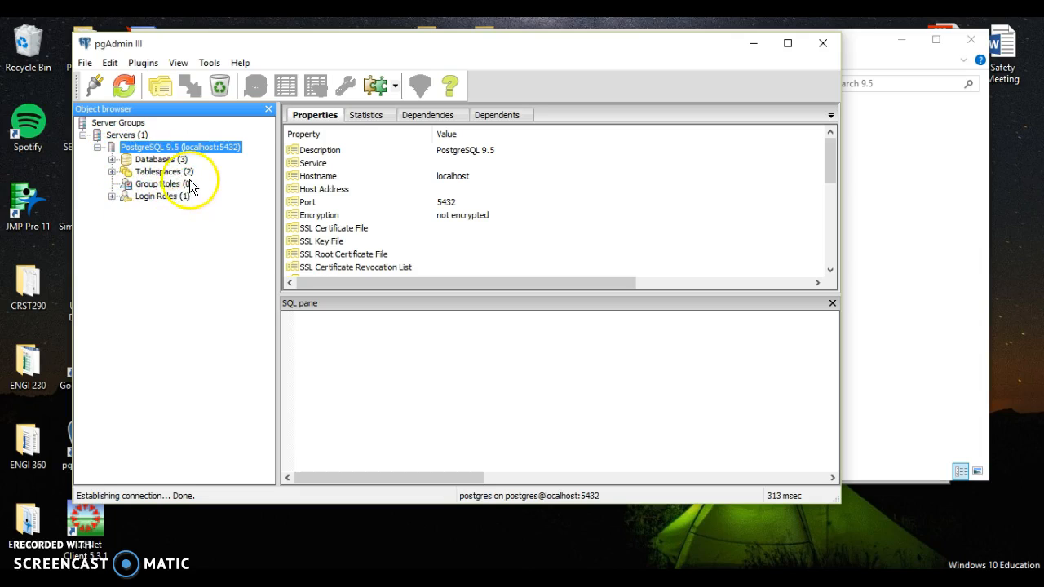